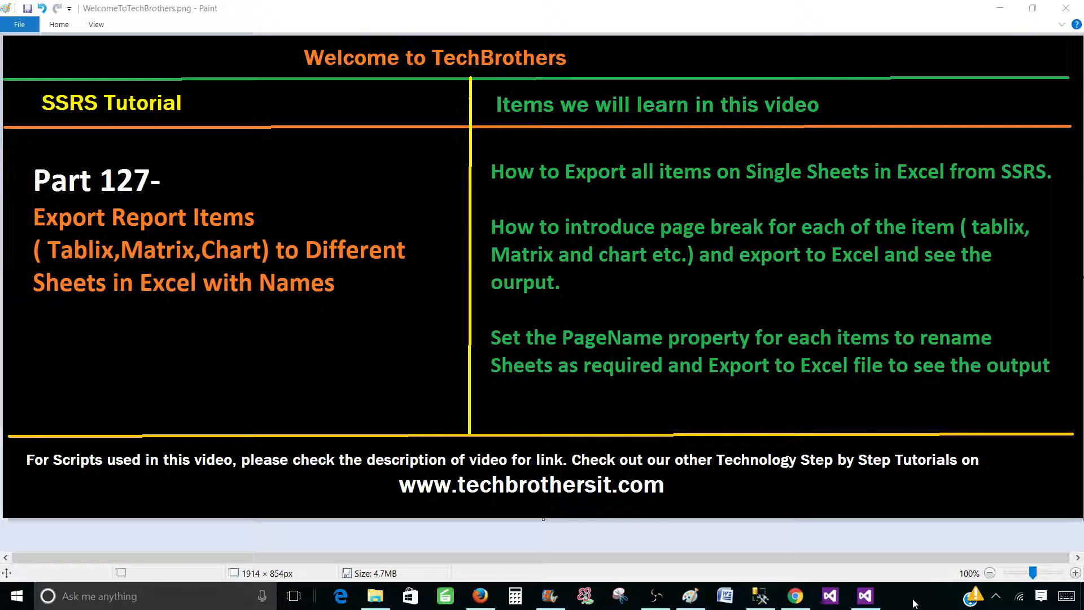
Step: Inspect the sales detail table, city-by-region matrix and chart, then preview Report1
left_click(865, 595)
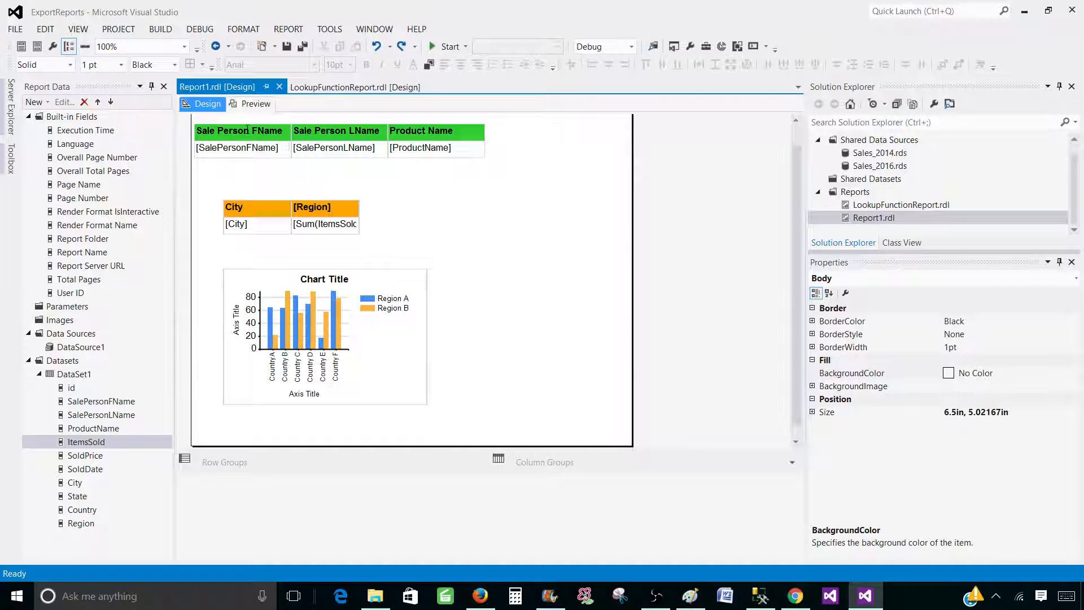
left_click(237, 147)
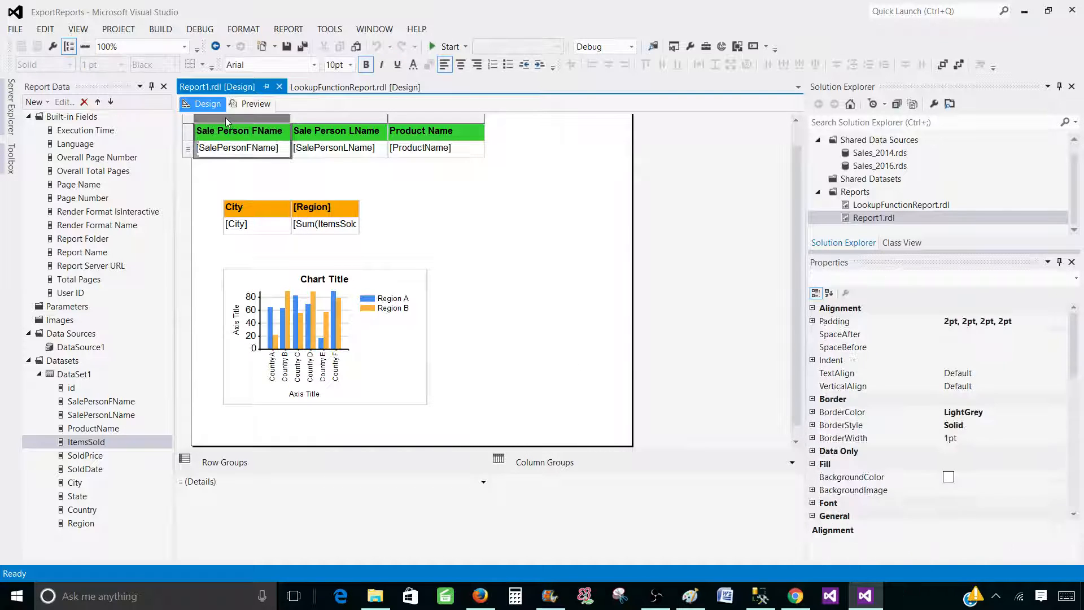
left_click(339, 138)
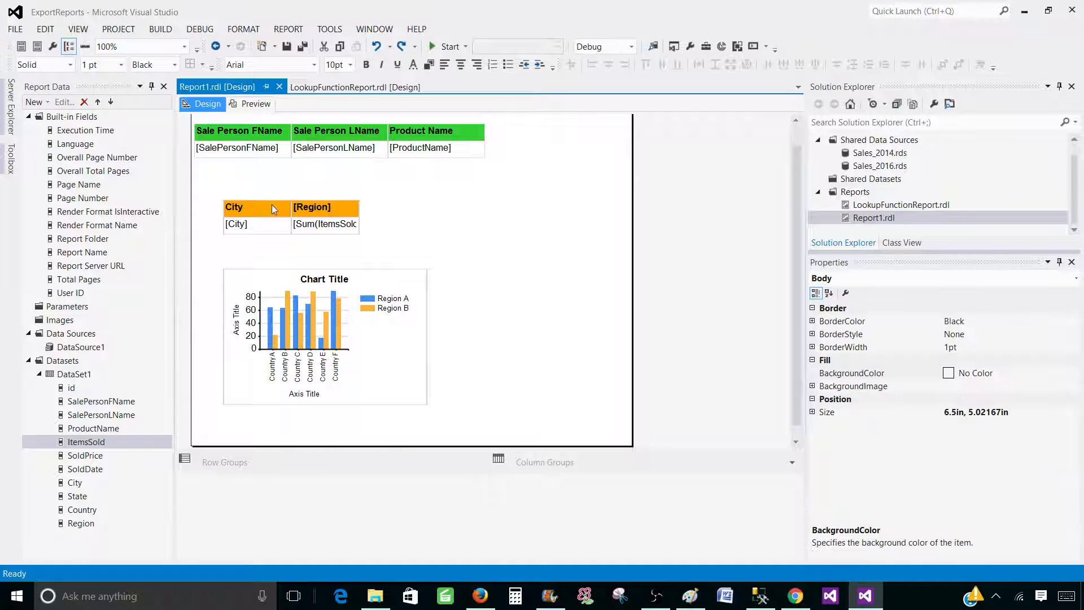
left_click(324, 339)
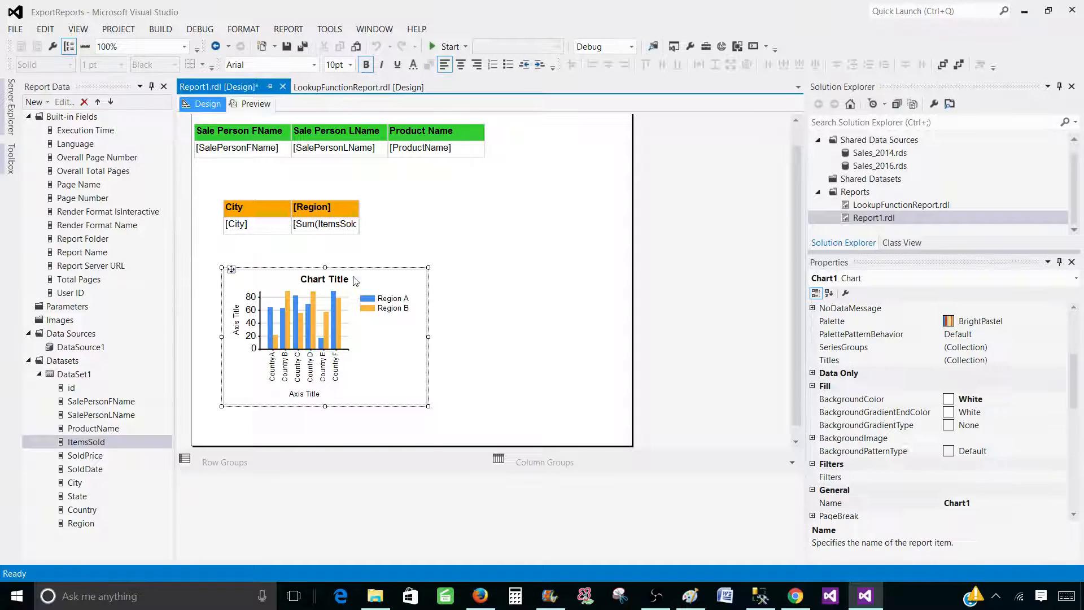
left_click(254, 104)
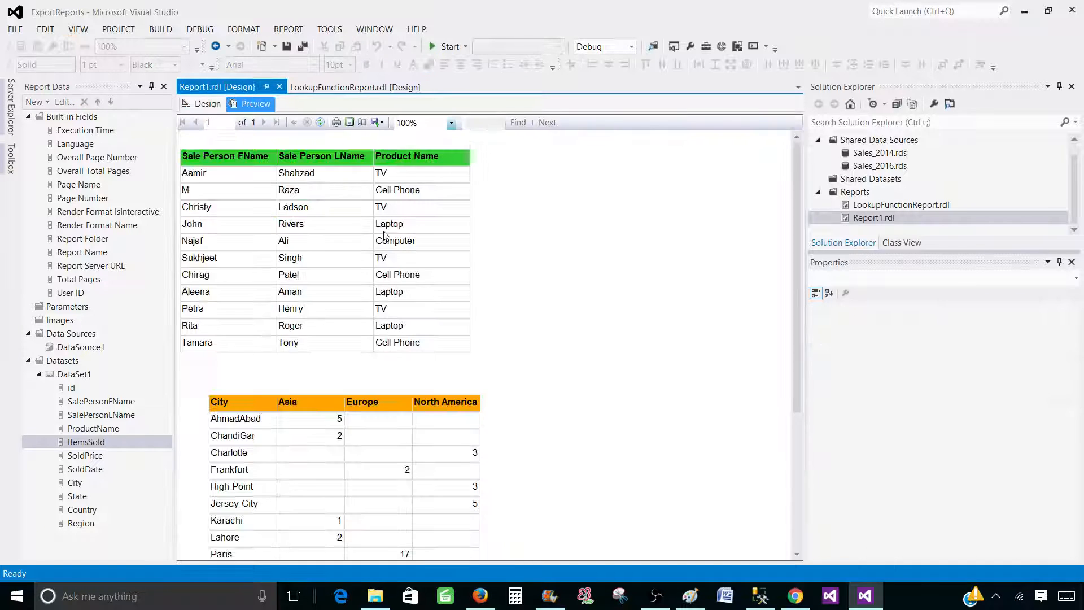
Step: Scroll through the report preview and open the Export format list
scroll("down", 3)
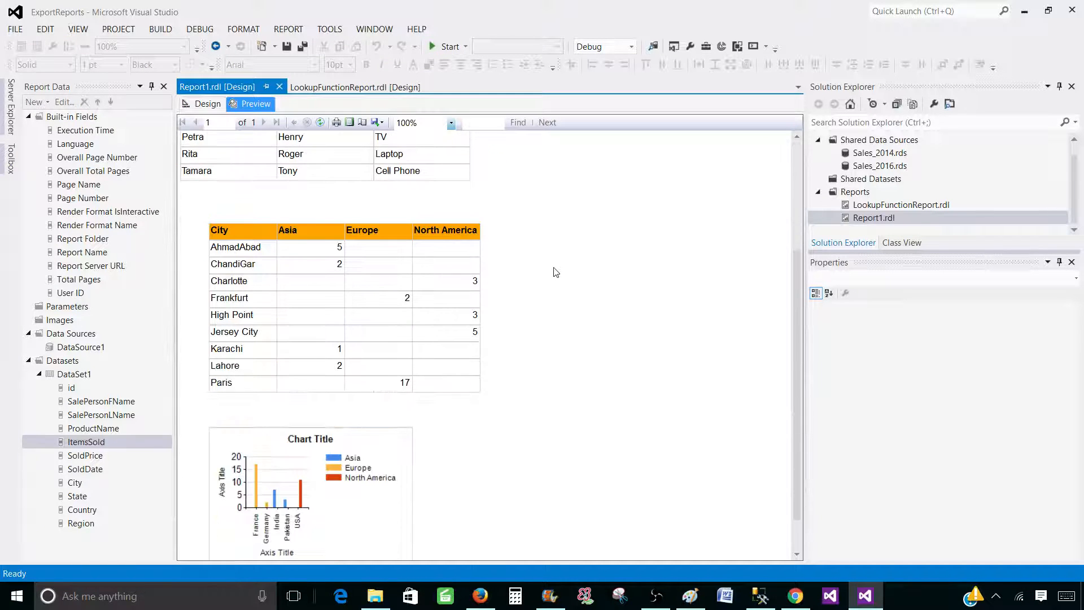
scroll("up", 3)
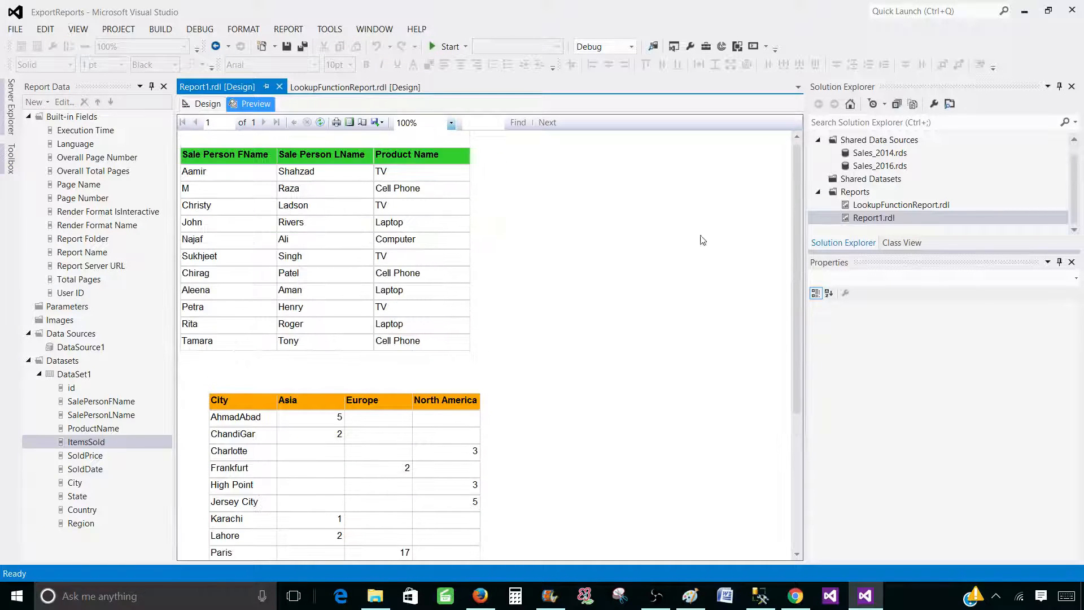
mouse_move(507, 316)
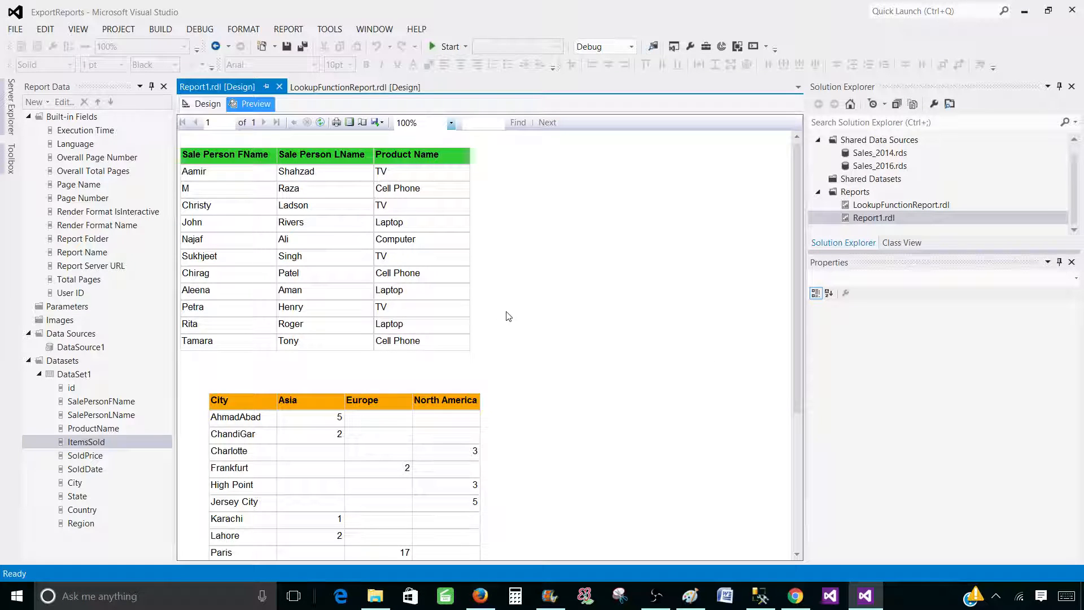
mouse_move(410, 220)
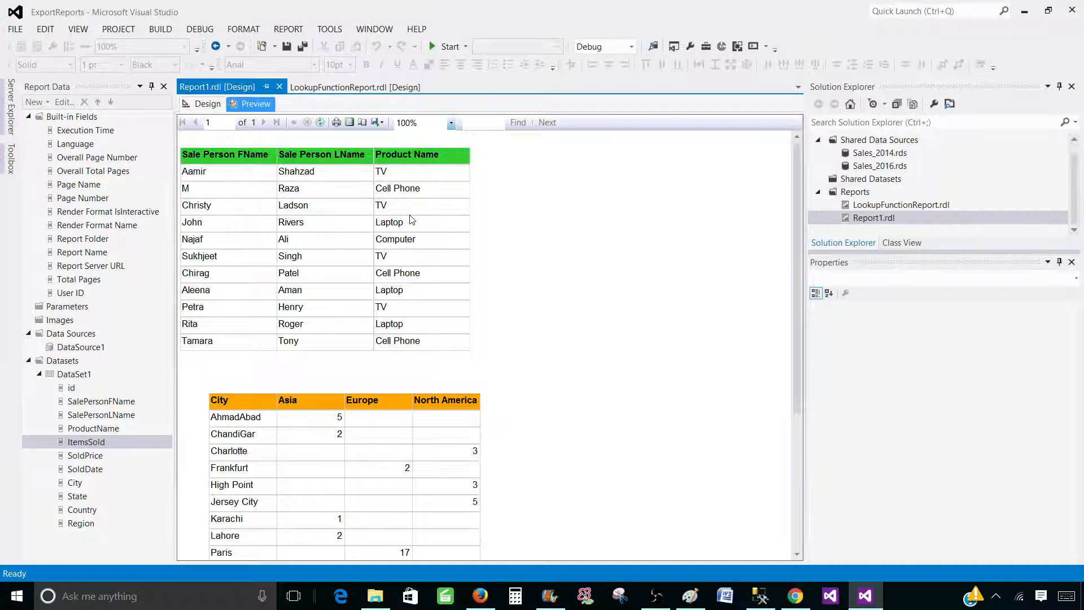
mouse_move(480, 348)
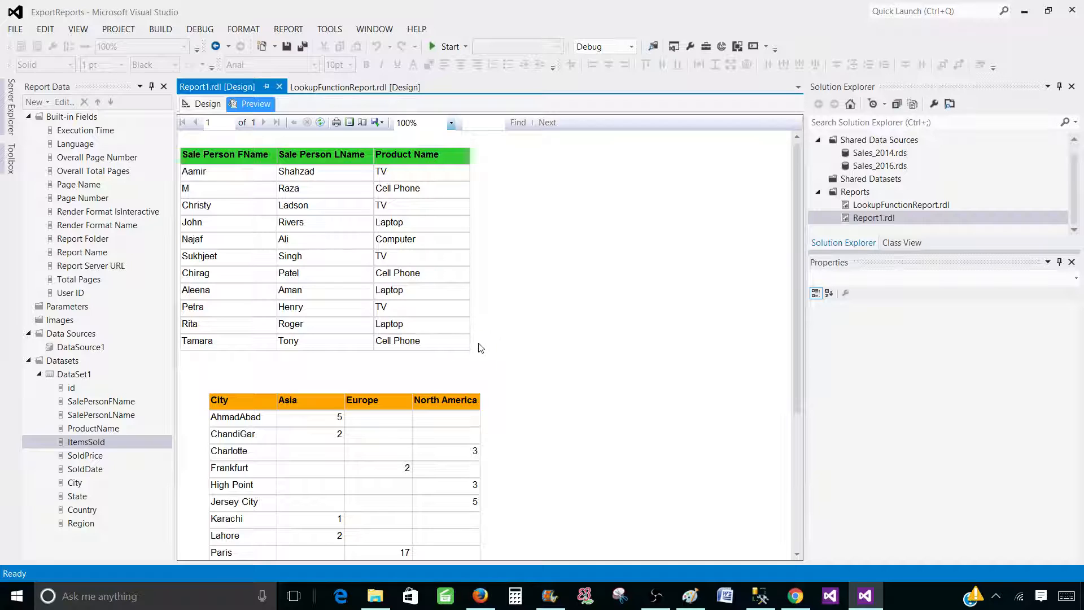
mouse_move(561, 325)
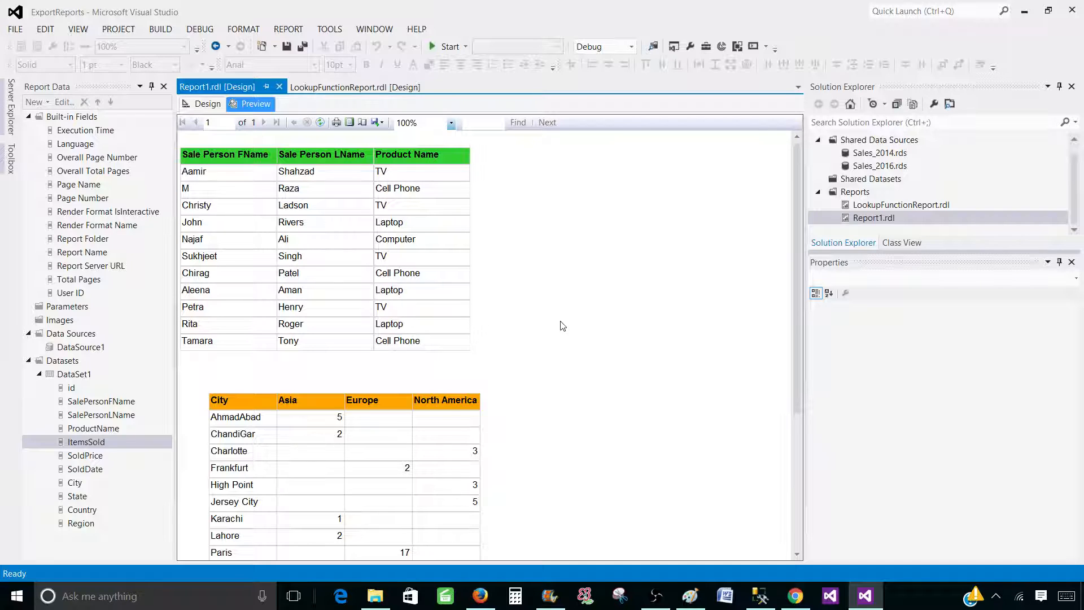
left_click(377, 123)
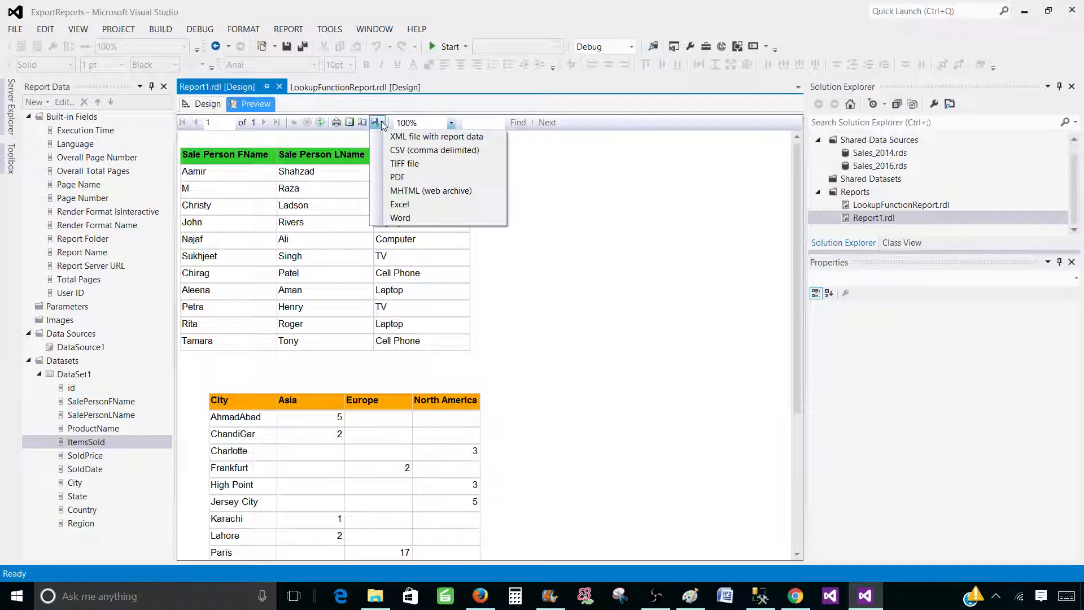
Step: Export the report to Excel, saving it as Report1.xlsx
left_click(400, 204)
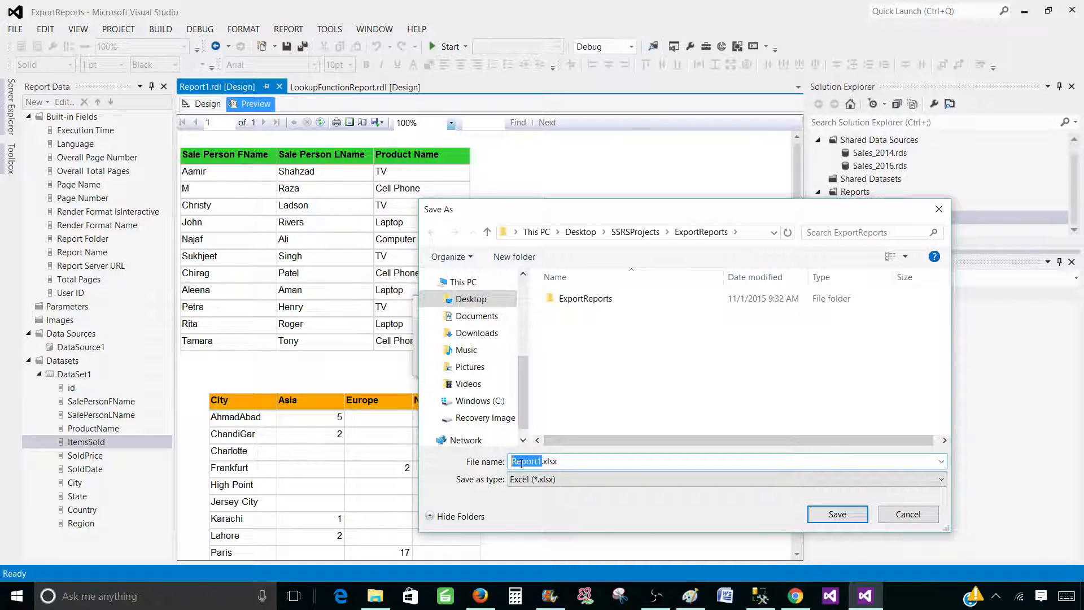
left_click(563, 461)
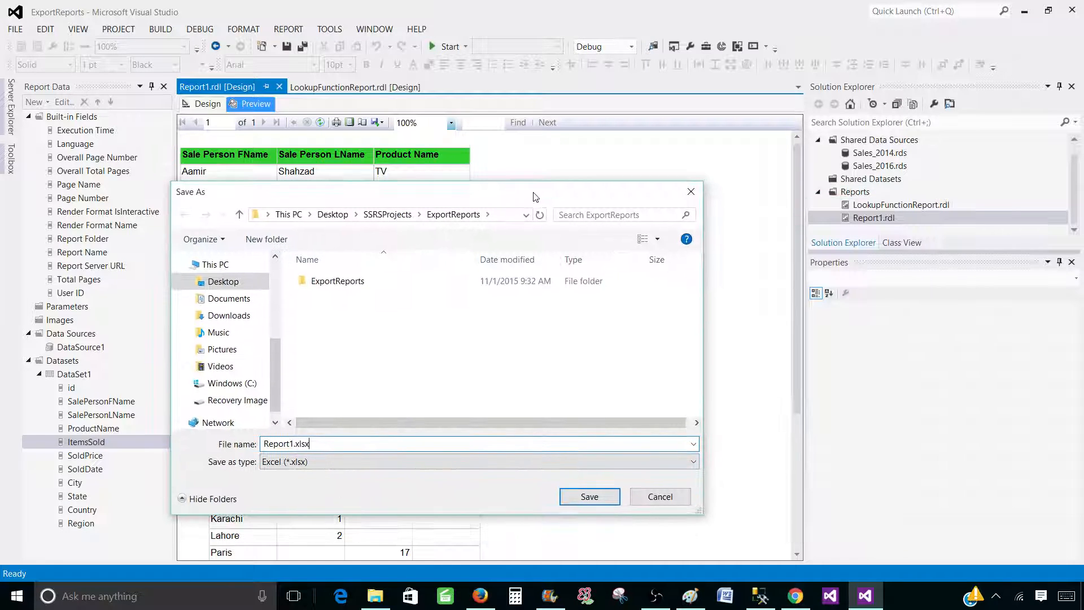
left_click(588, 496)
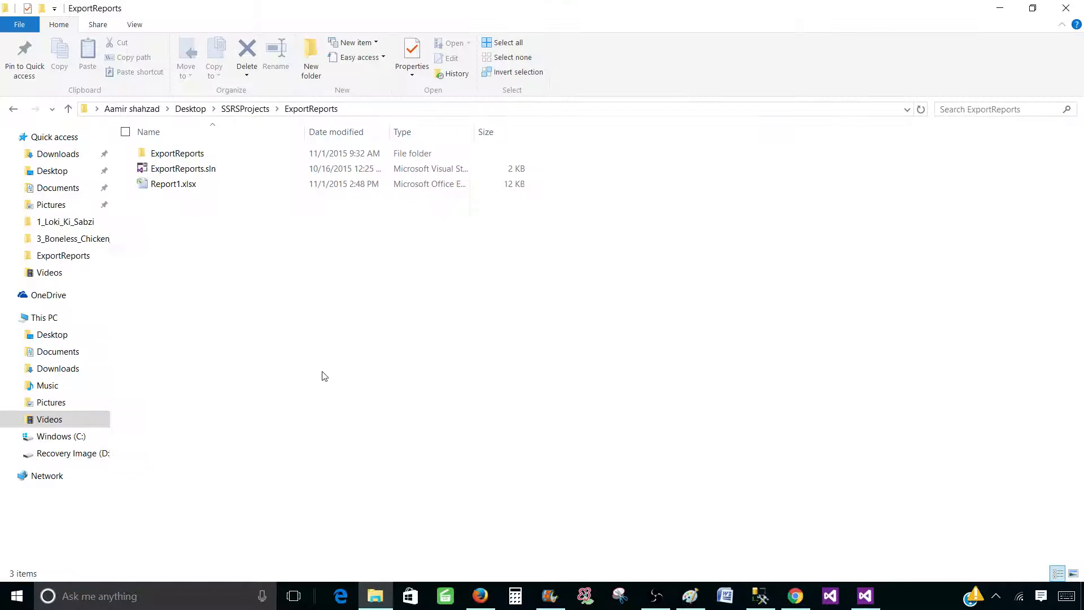
Step: Open Report1.xlsx, check the table, matrix and chart on one sheet, then close Excel
double_click(173, 184)
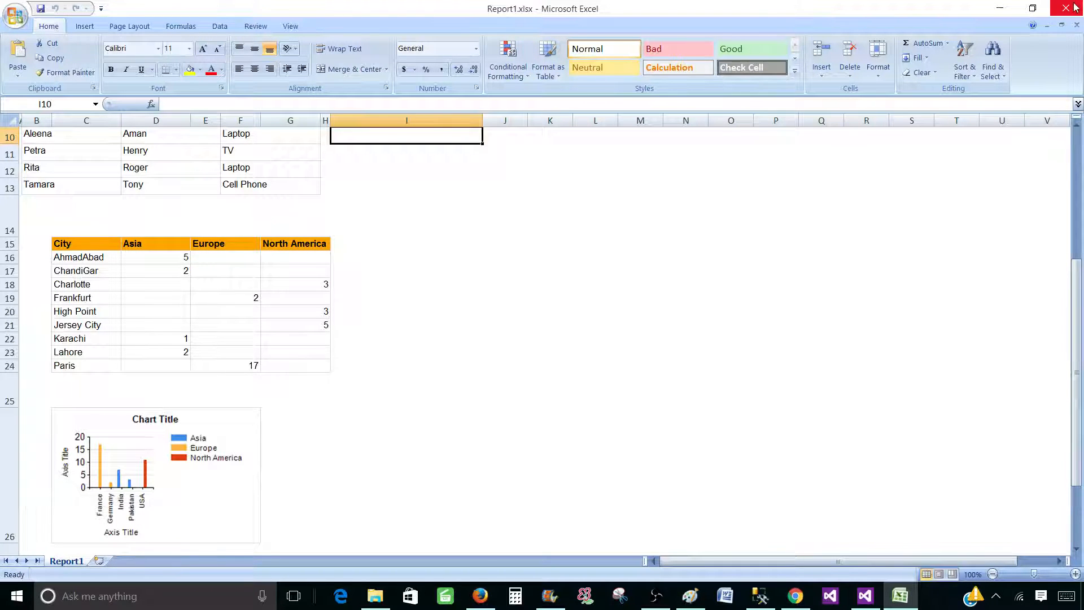
scroll("up", 3)
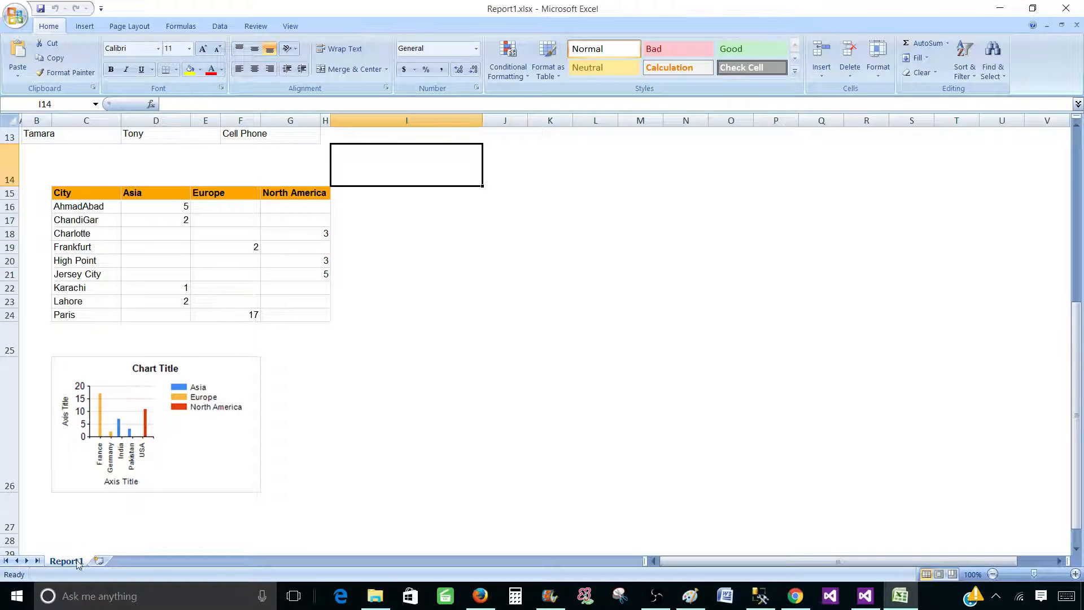
mouse_move(213, 255)
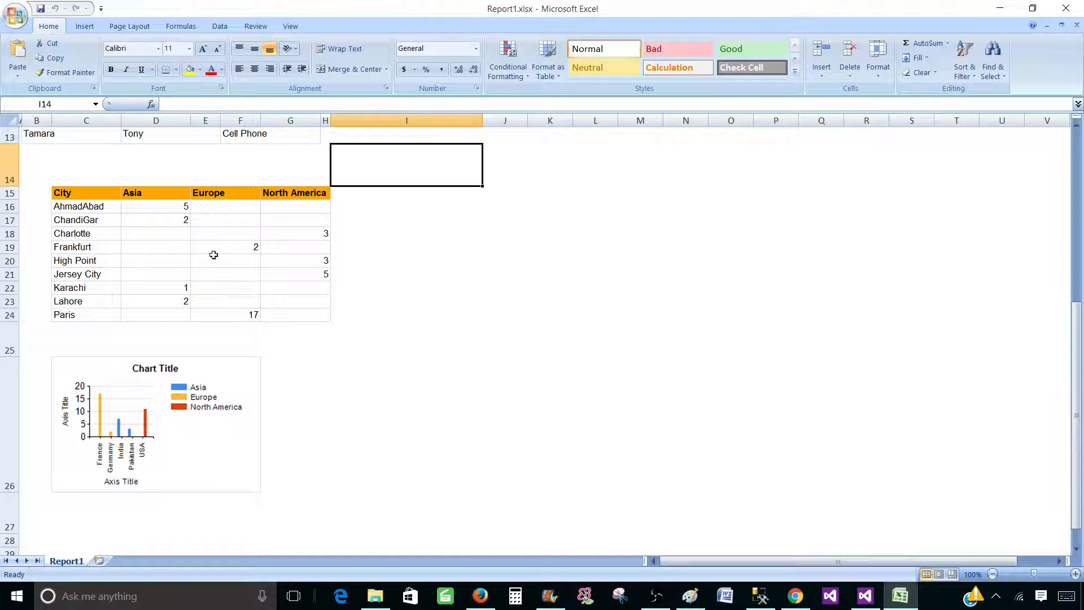
left_click_drag(62, 192, 290, 301)
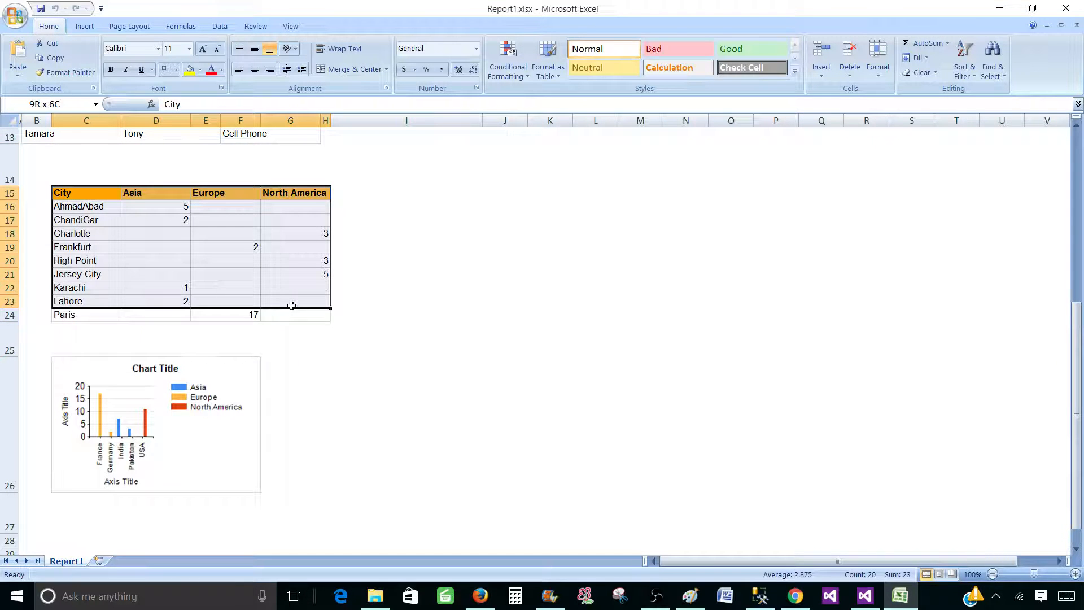
left_click(406, 338)
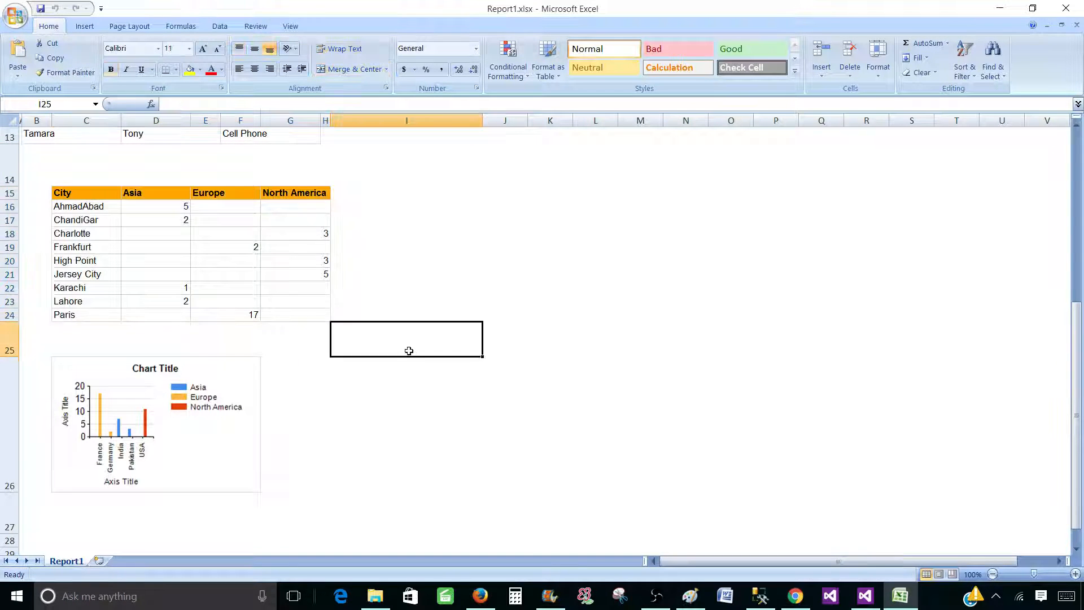
left_click(375, 595)
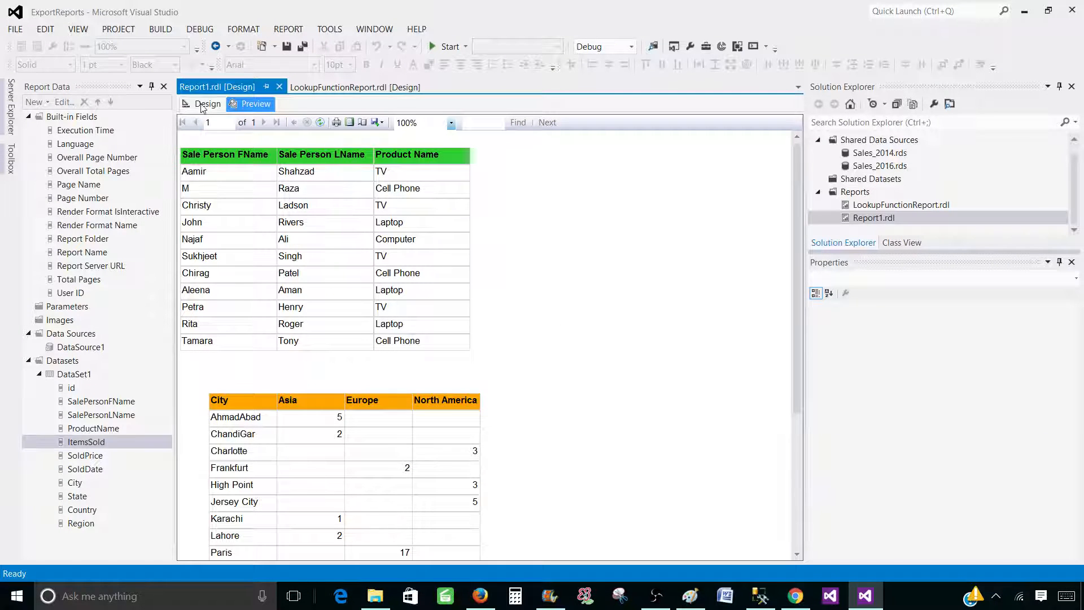
Step: Add a page break after the sales detail table in its Tablix properties
left_click(207, 104)
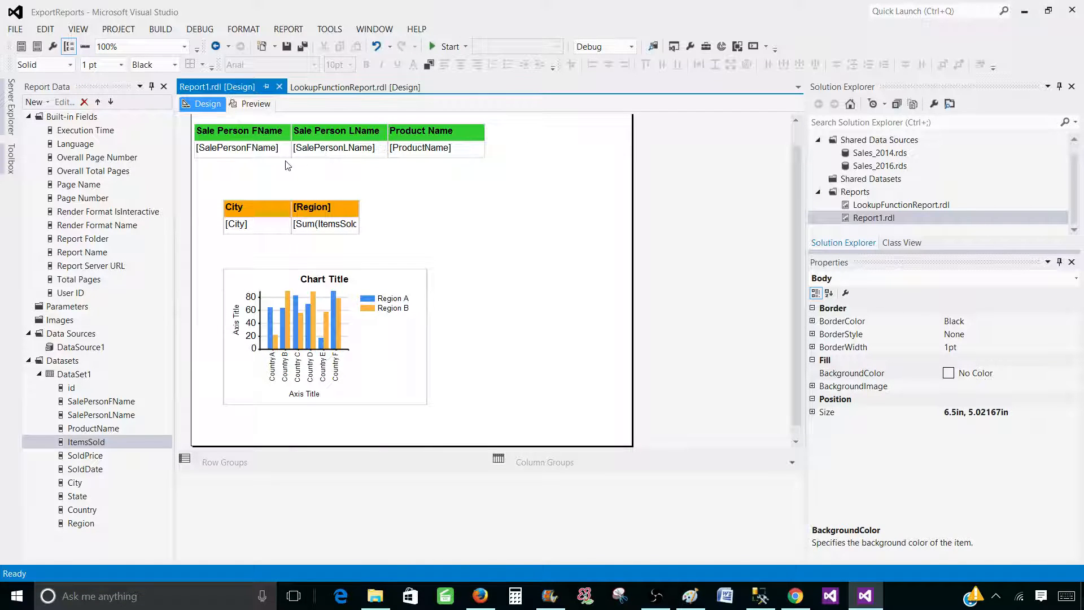
left_click(240, 130)
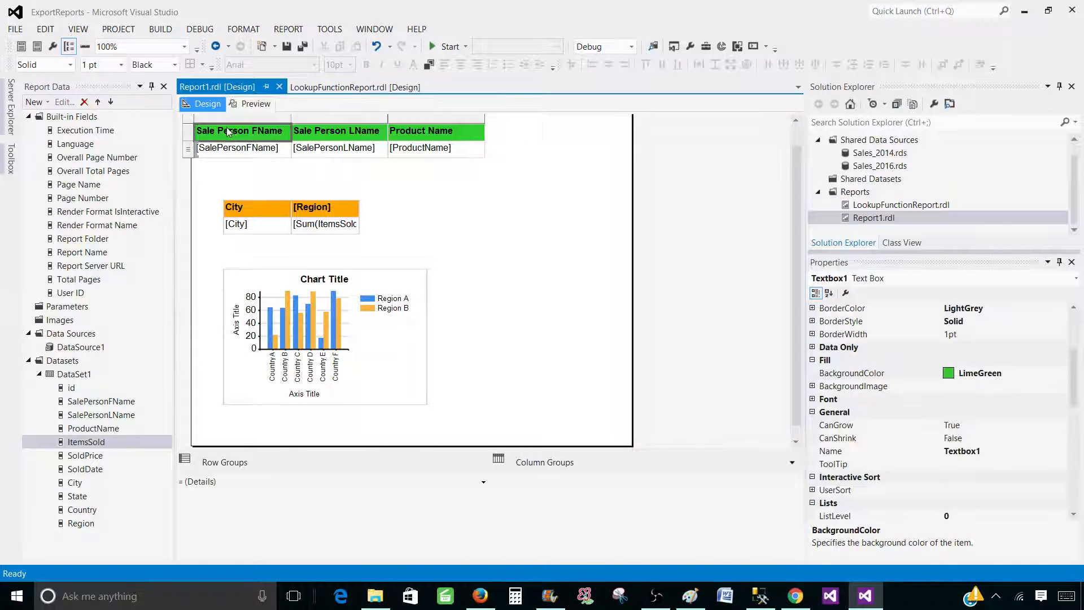
left_click(188, 131)
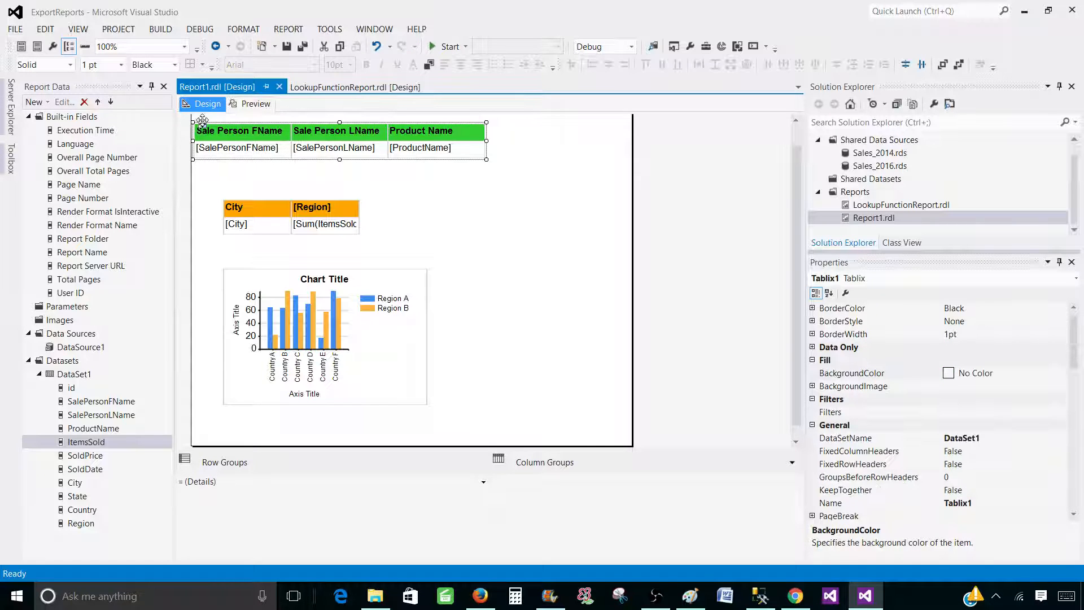
right_click(204, 124)
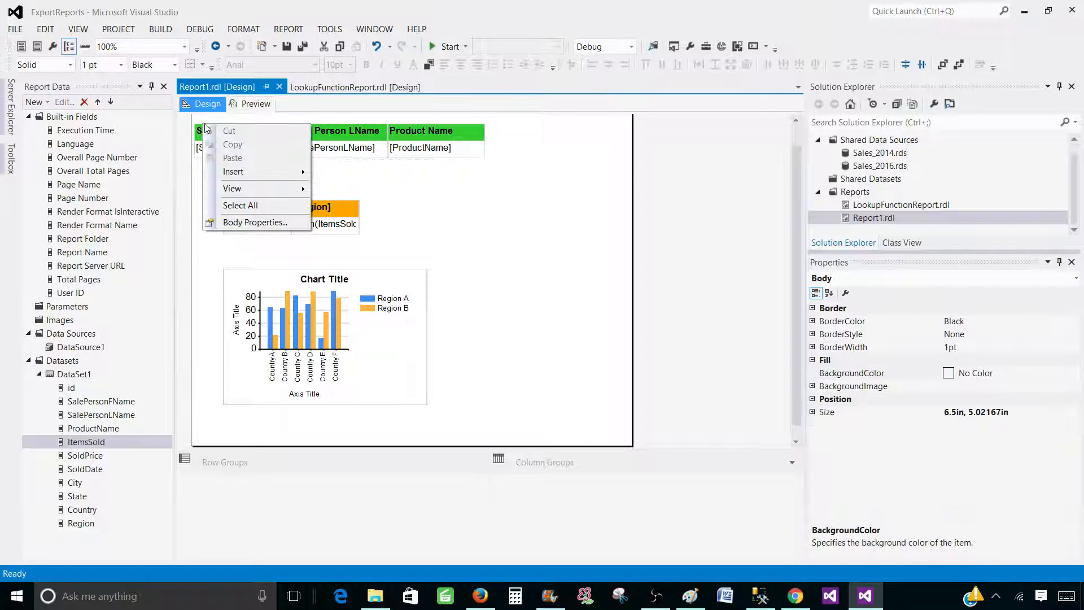
left_click(239, 205)
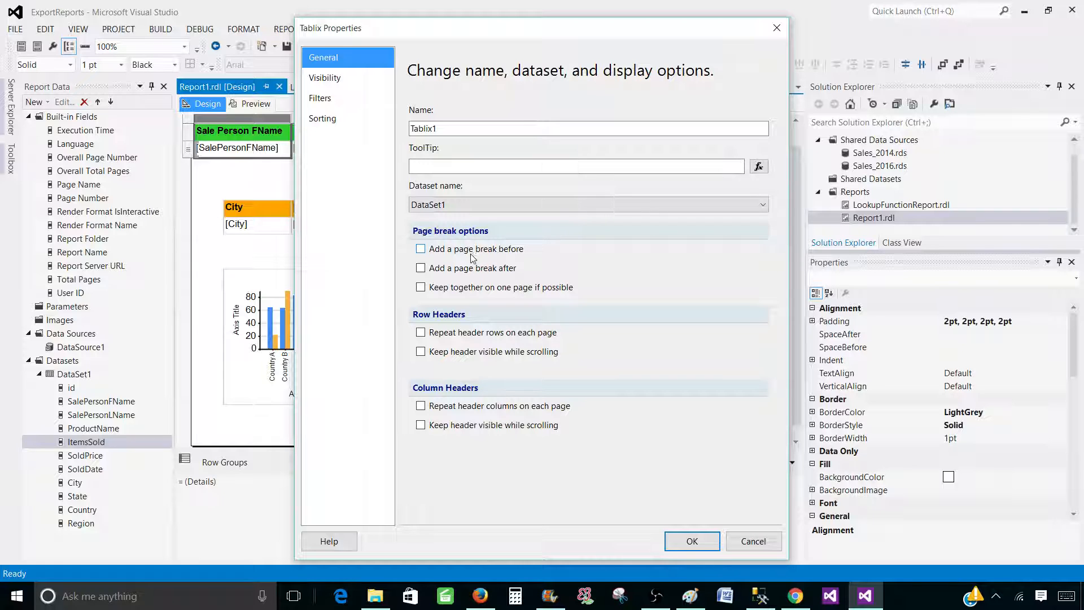
left_click(419, 267)
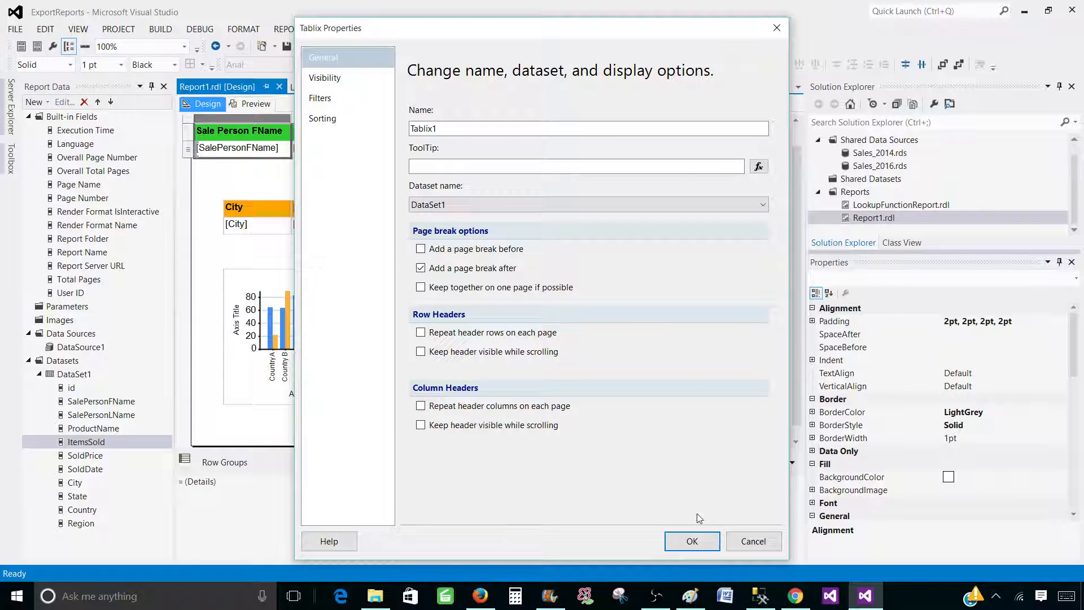
left_click(691, 541)
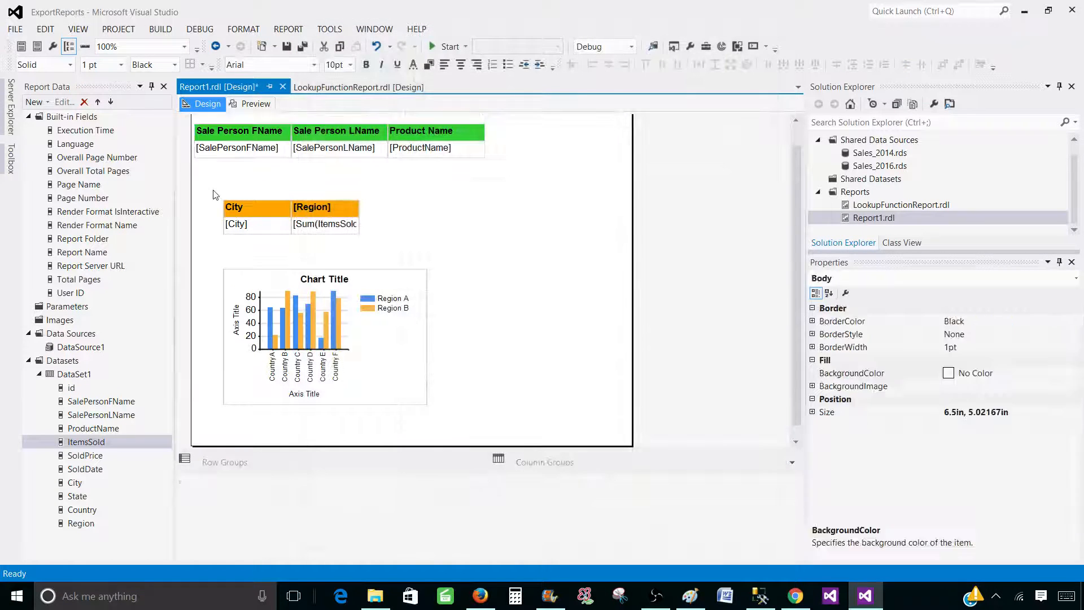
Step: Add a page break after the city-by-region matrix and deselect the chart
left_click(237, 223)
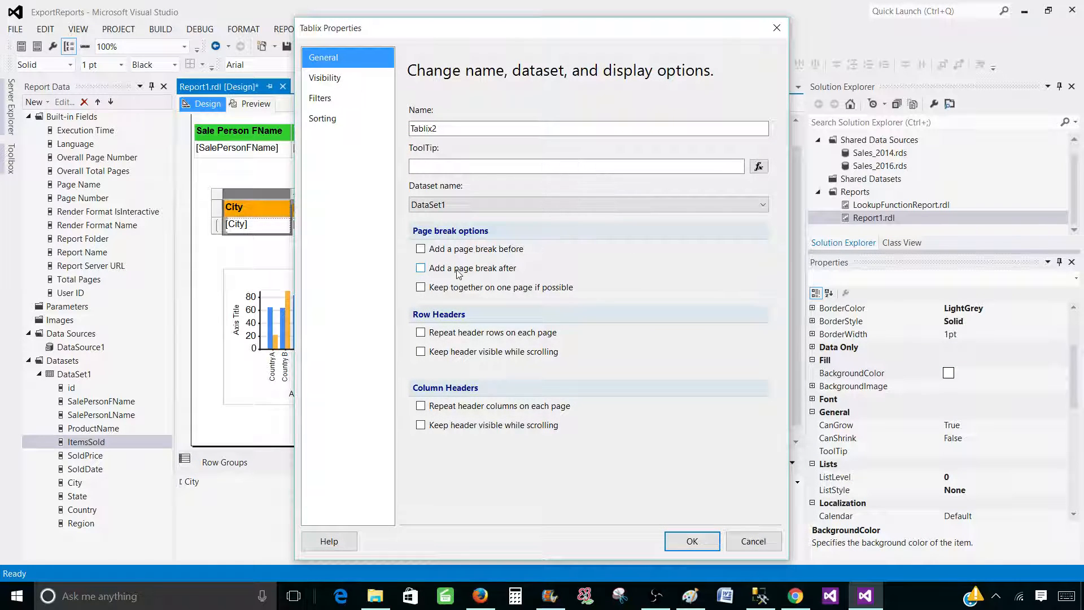
left_click(691, 541)
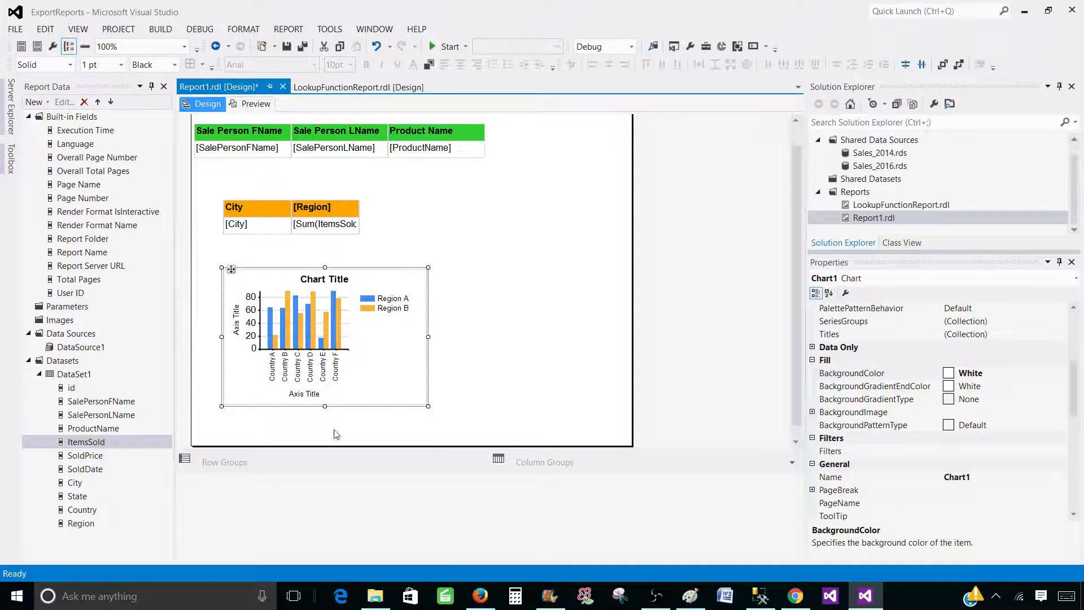
left_click(335, 434)
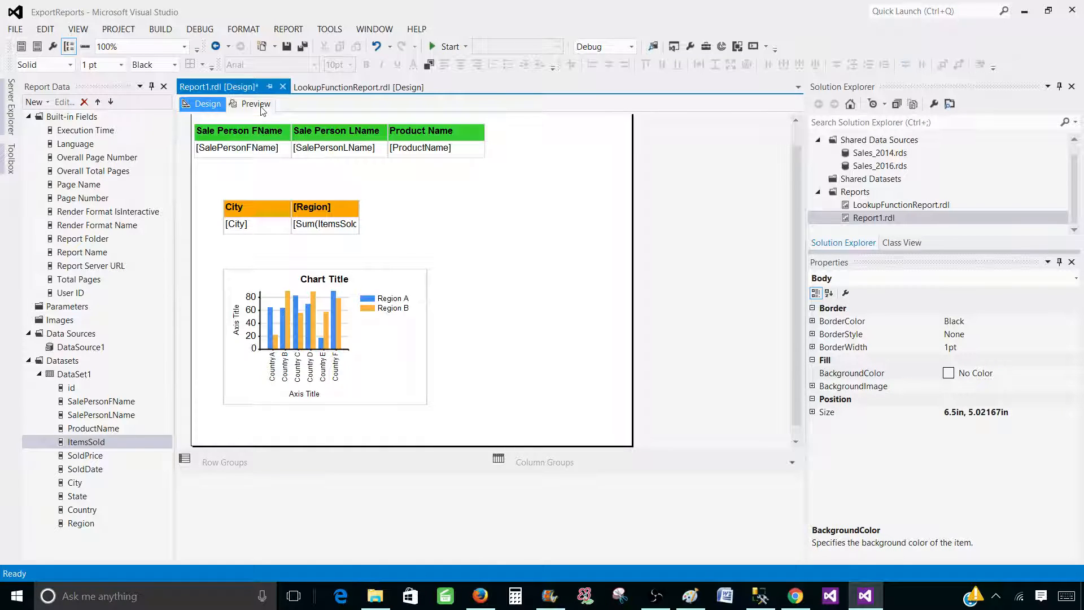
Step: Preview the report, viewing page 2 and returning to page 1
left_click(255, 104)
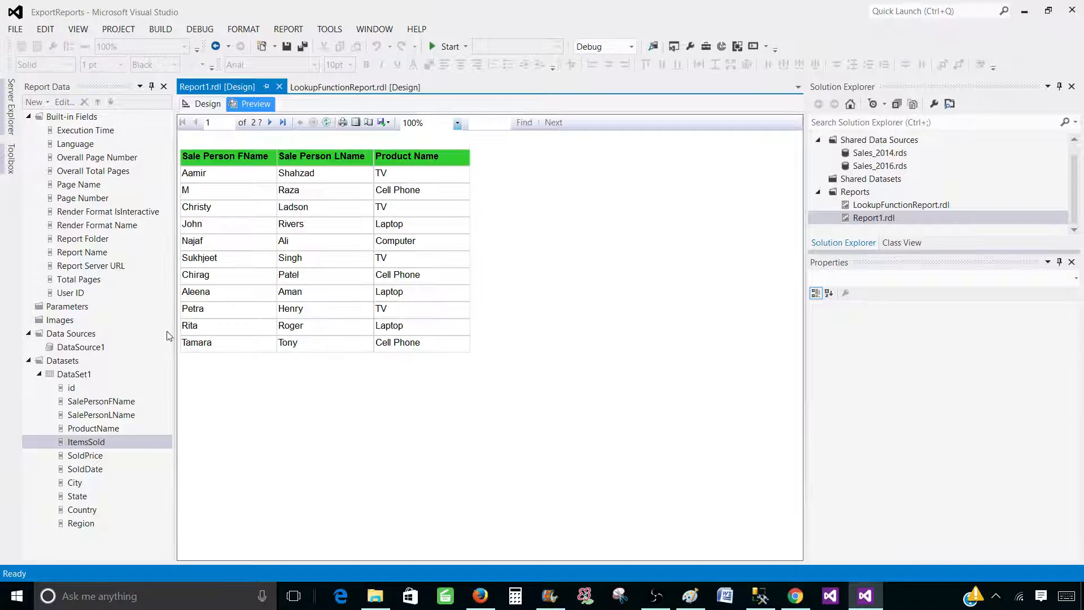
mouse_move(262, 369)
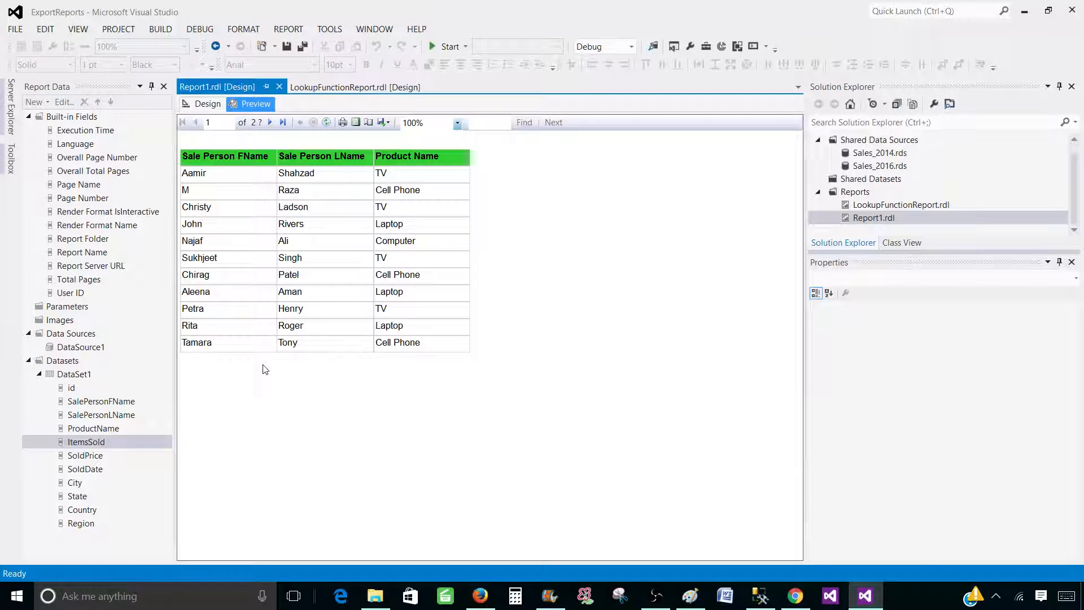
mouse_move(248, 325)
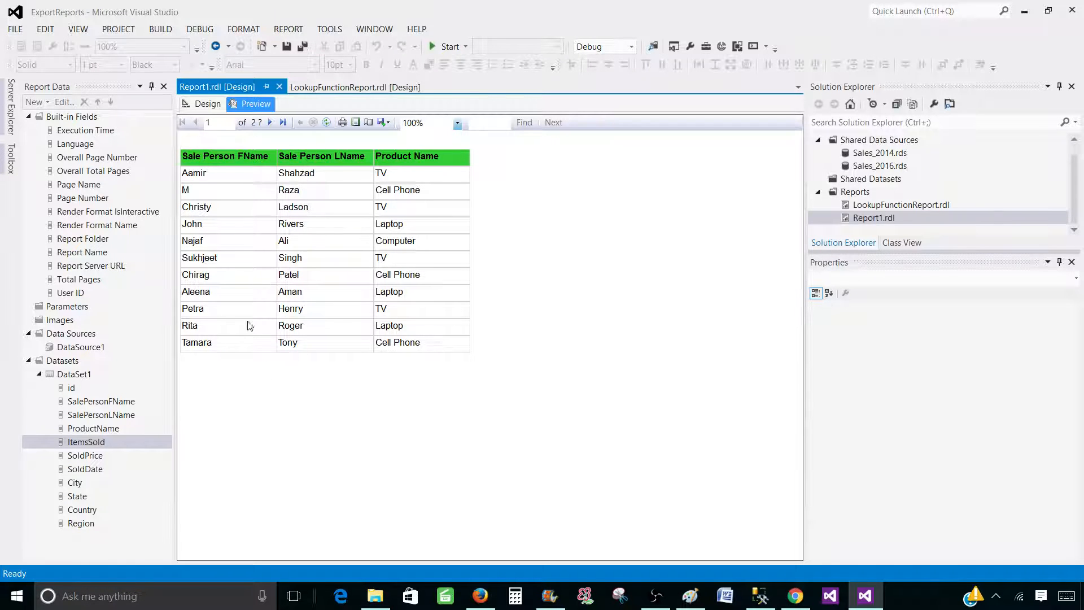
left_click(270, 123)
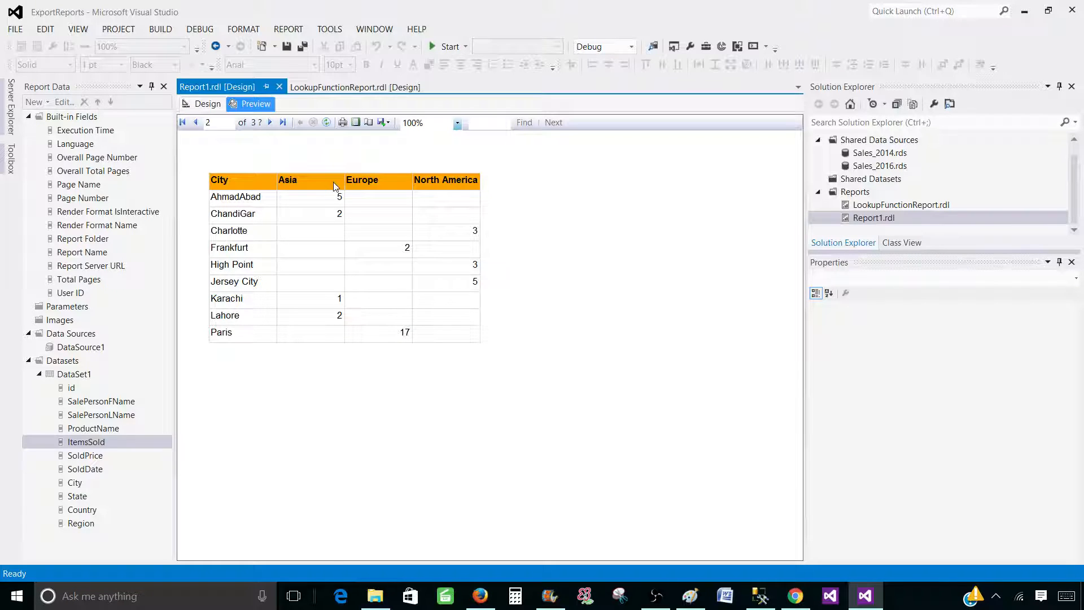
left_click(270, 122)
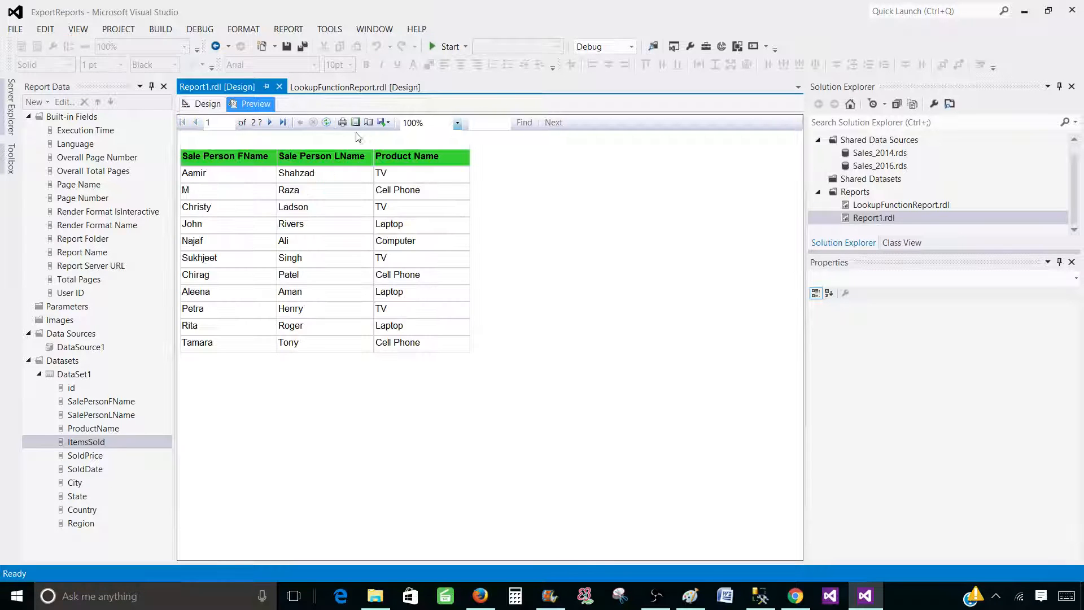
Step: Re-export the report to Excel as Report1.xlsx and open the workbook
left_click(381, 122)
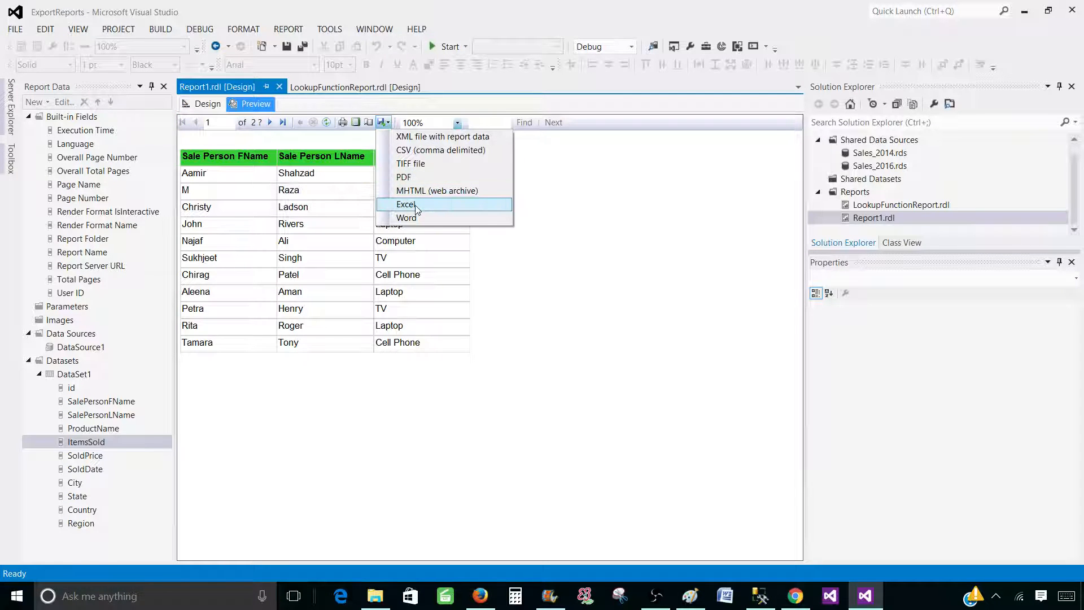
left_click(406, 204)
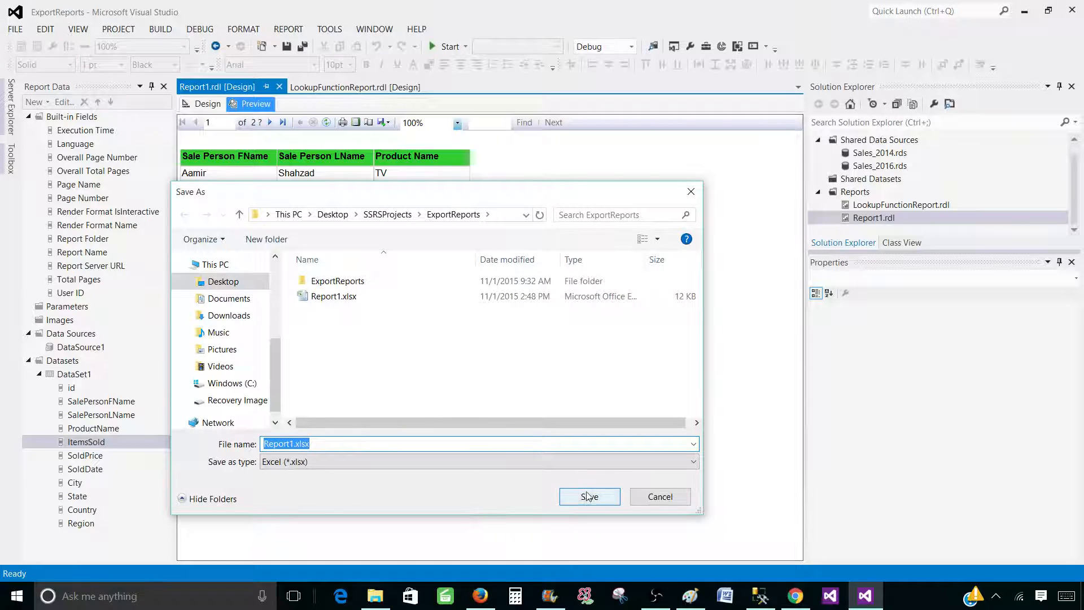
left_click(589, 496)
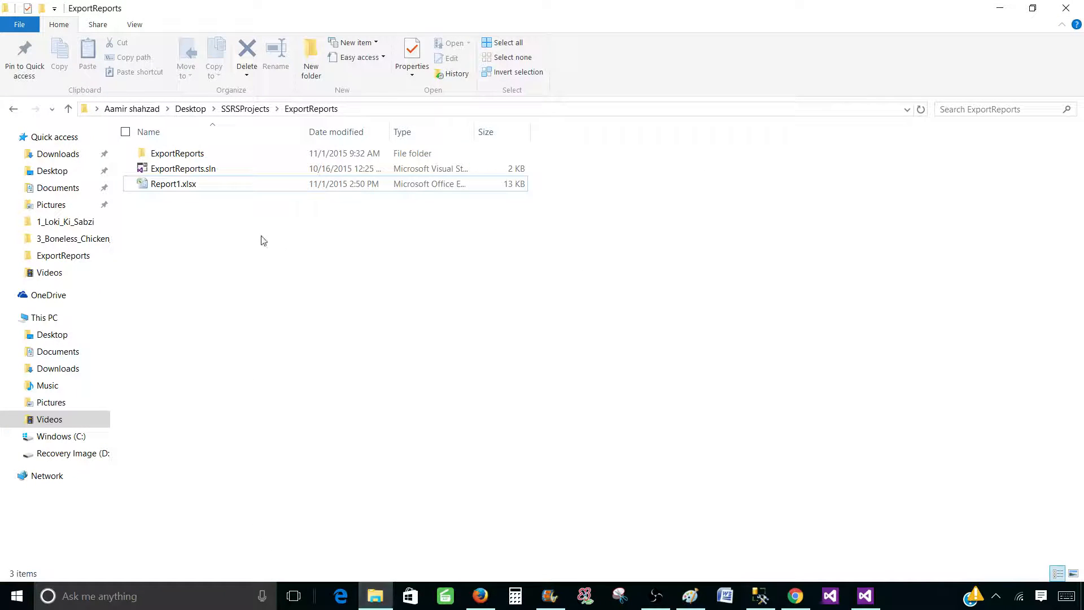
double_click(173, 183)
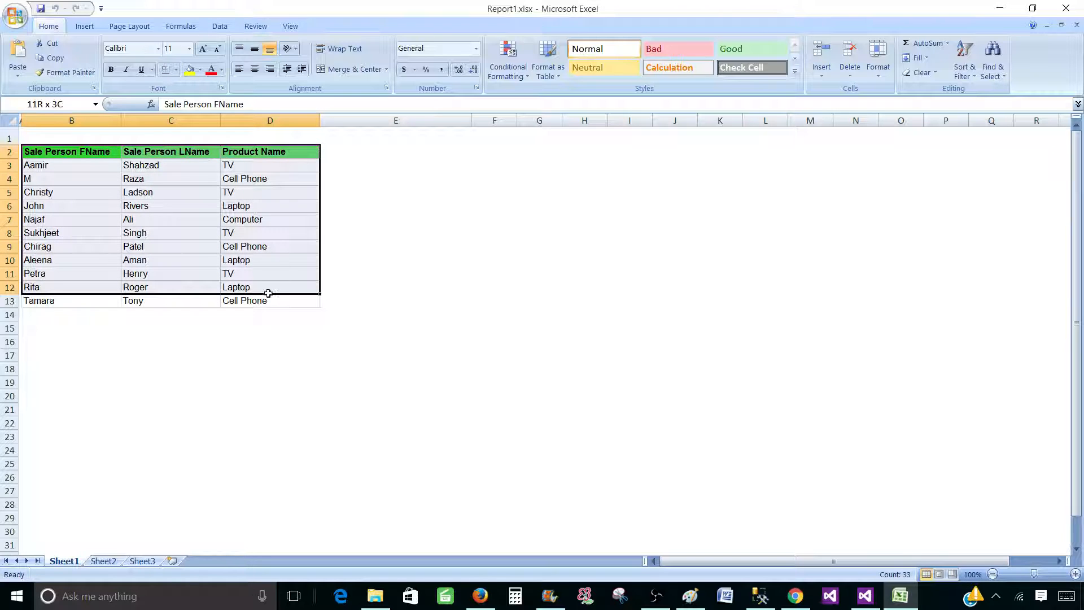
left_click(71, 327)
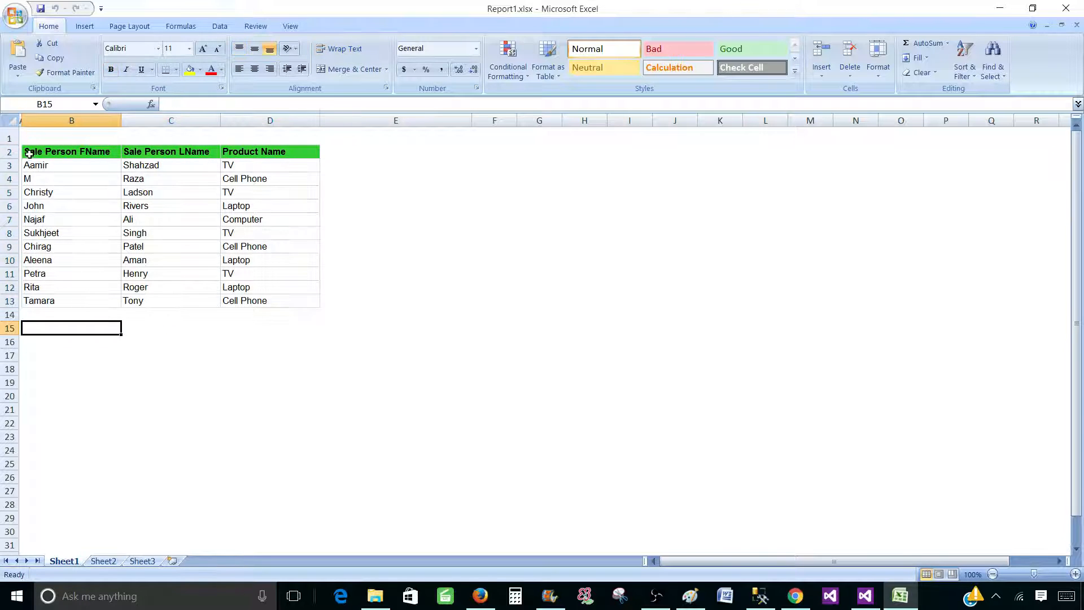
left_click(71, 150)
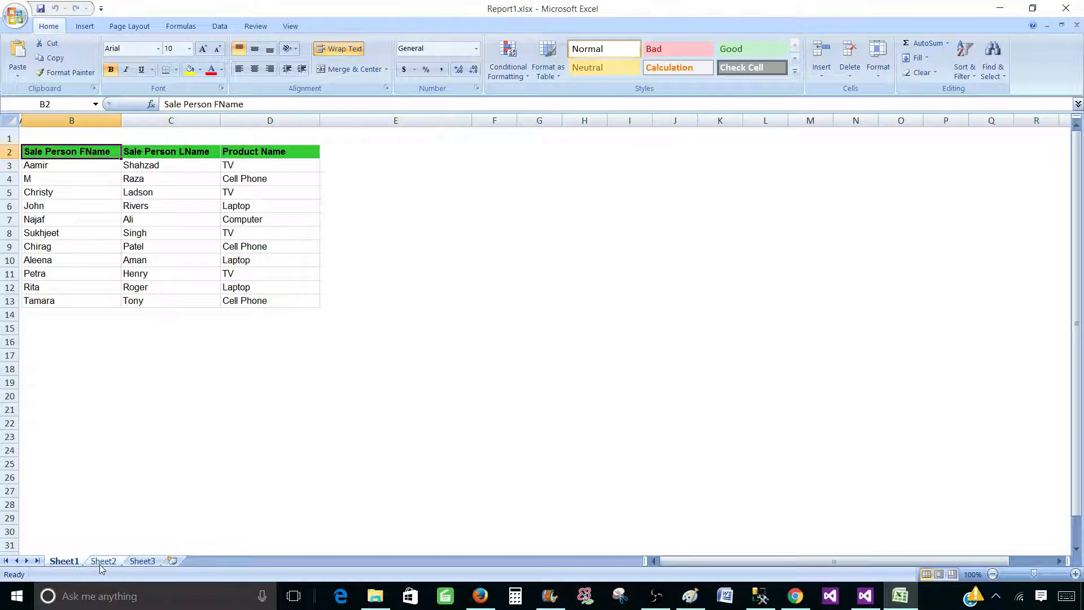
left_click(102, 560)
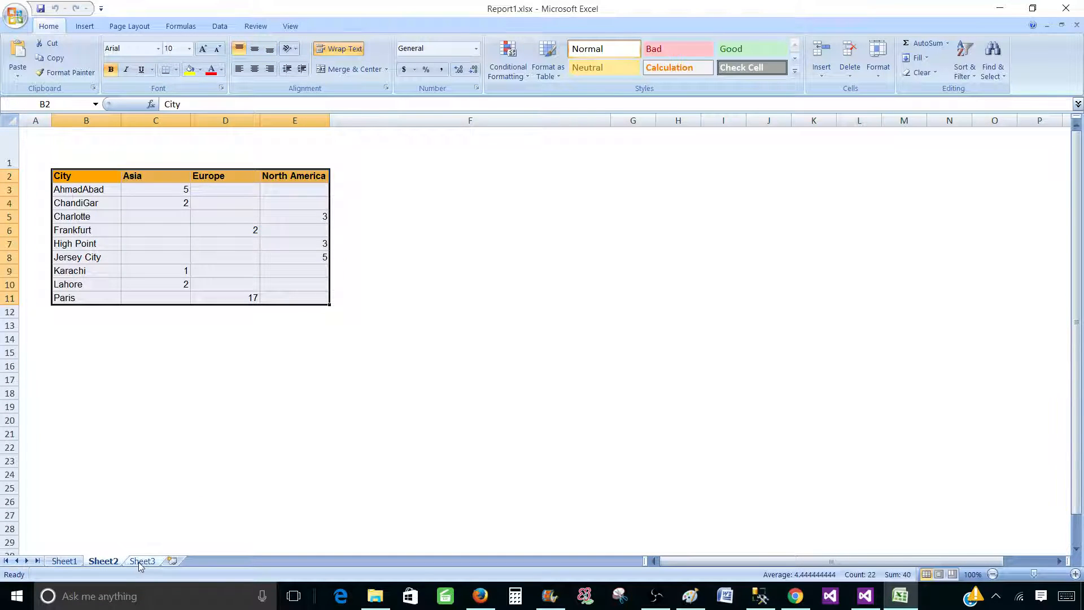
left_click(141, 560)
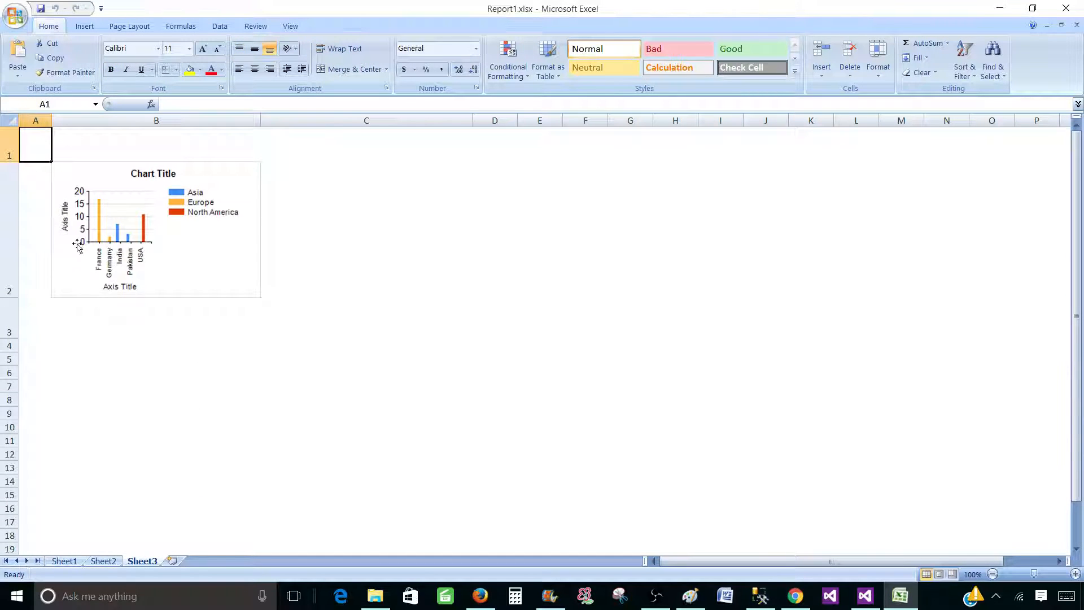
left_click(156, 358)
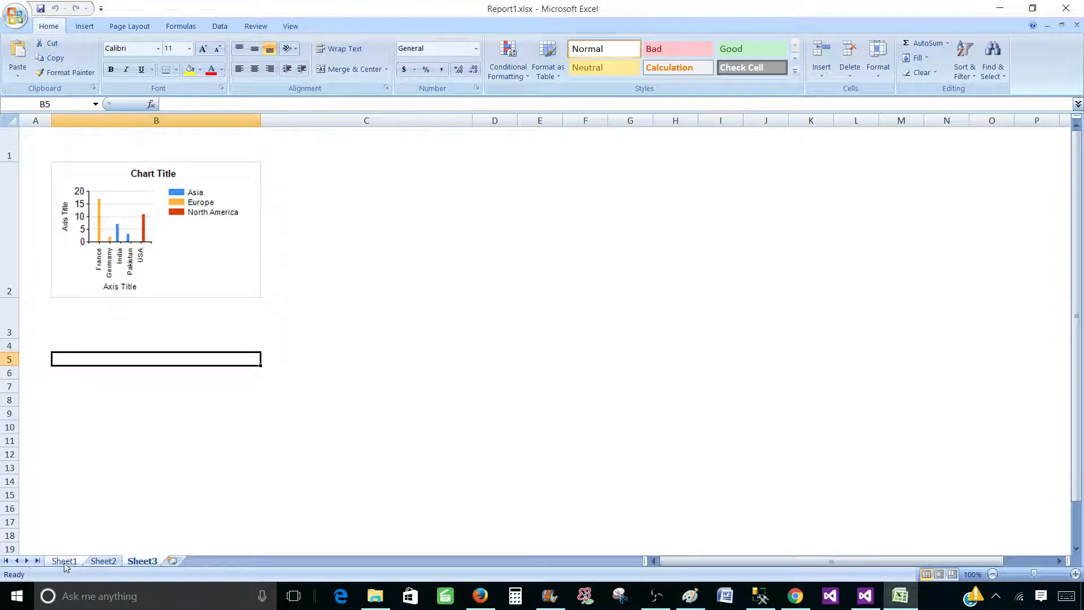
left_click(64, 561)
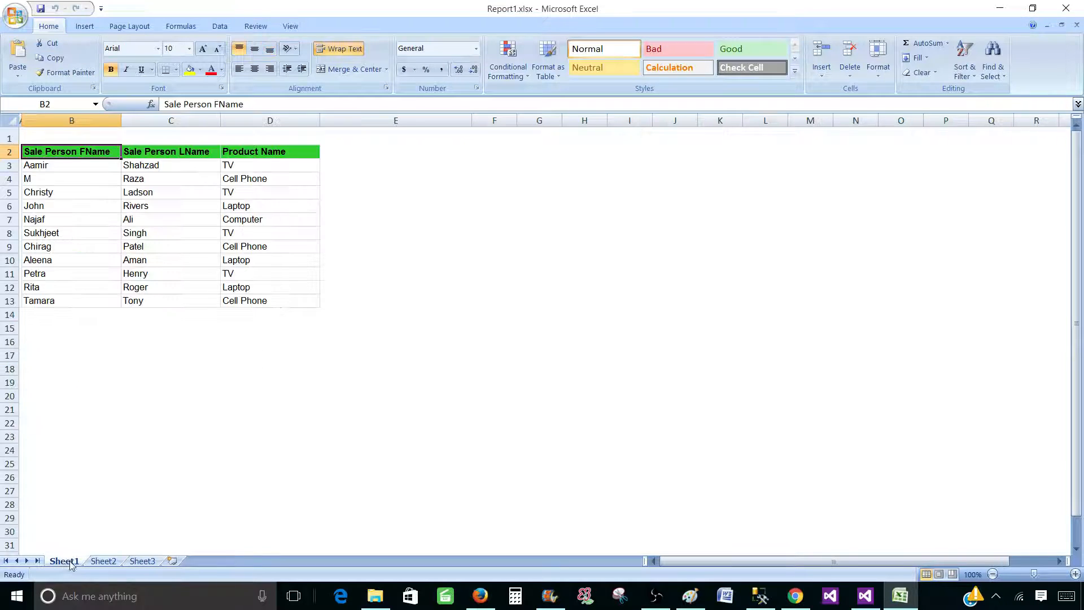
left_click(102, 561)
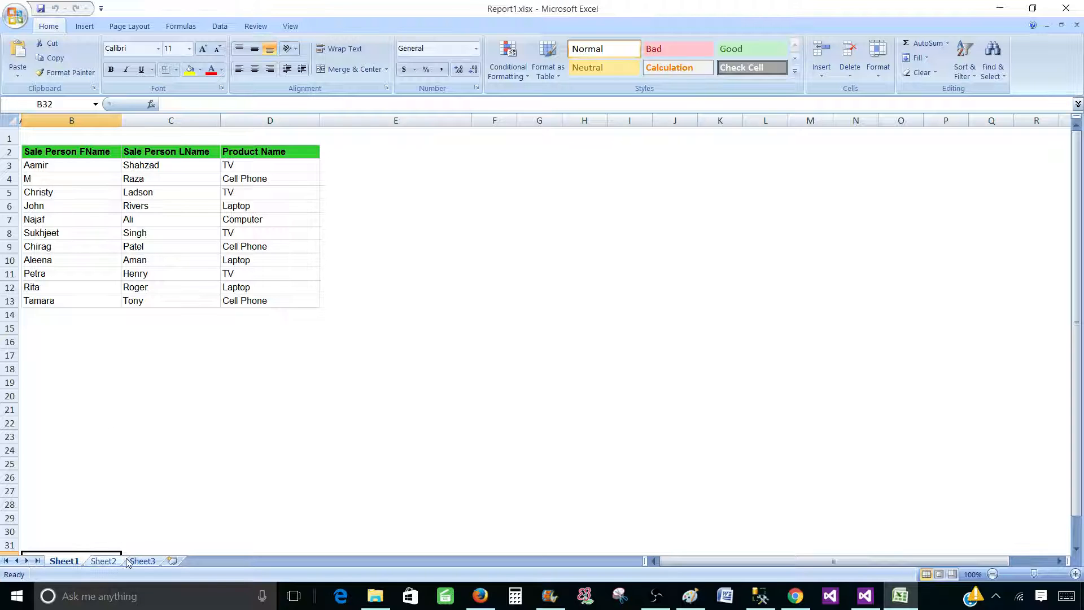
mouse_move(1065, 9)
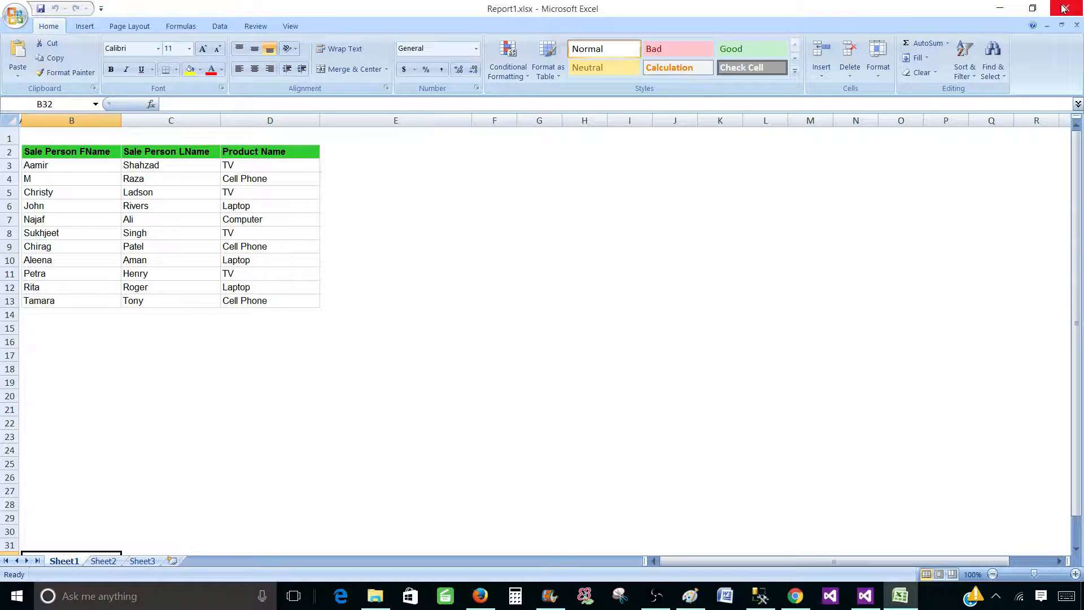
Step: Close Excel and set the sales detail table's PageName to Tbl_Detail_Sale
left_click(863, 595)
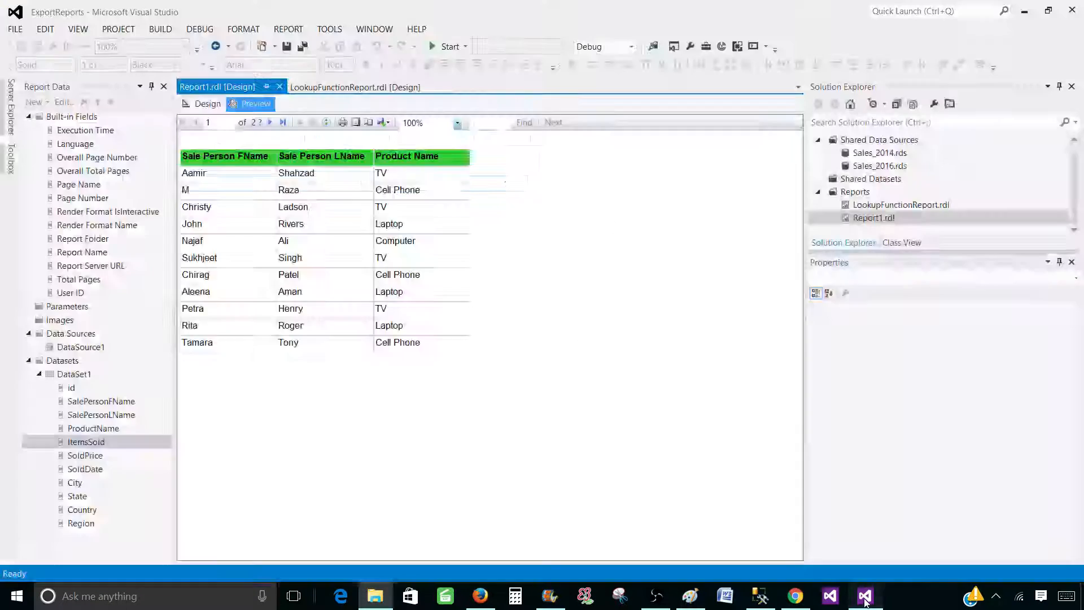
left_click(207, 104)
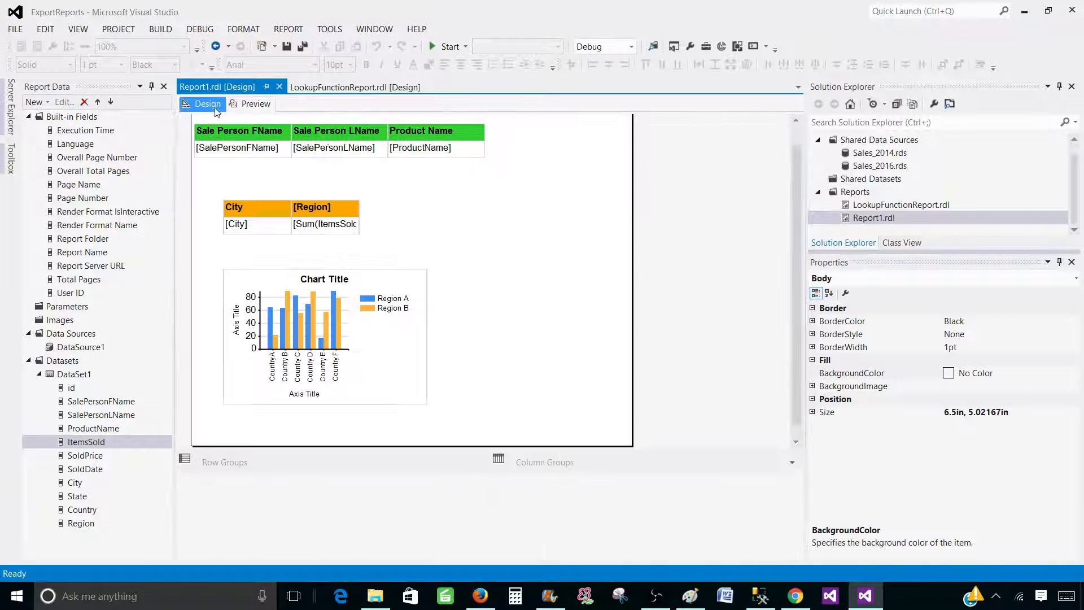
left_click(238, 148)
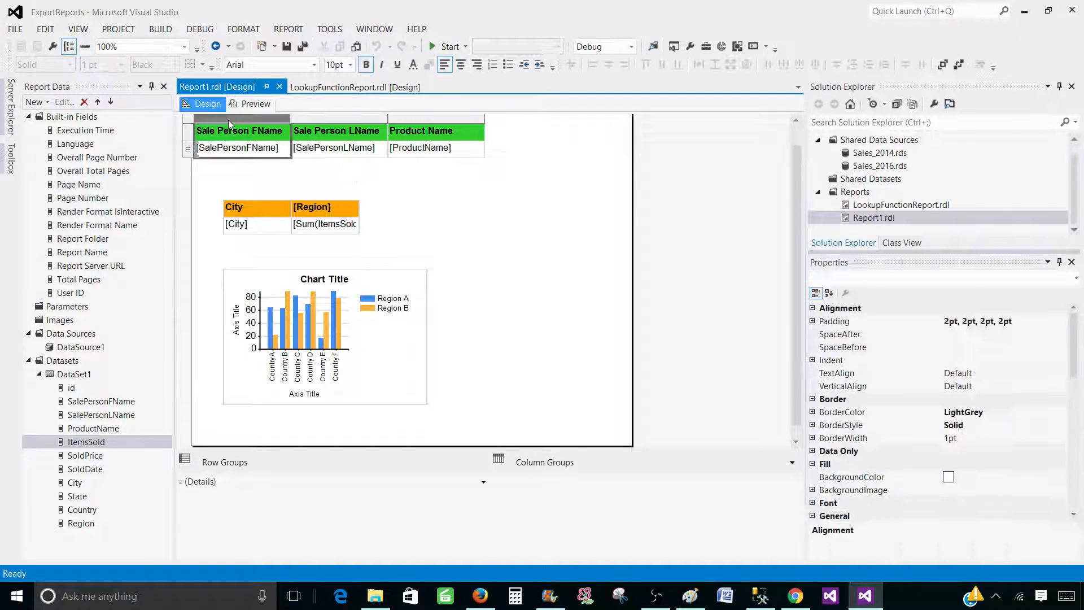
left_click(200, 122)
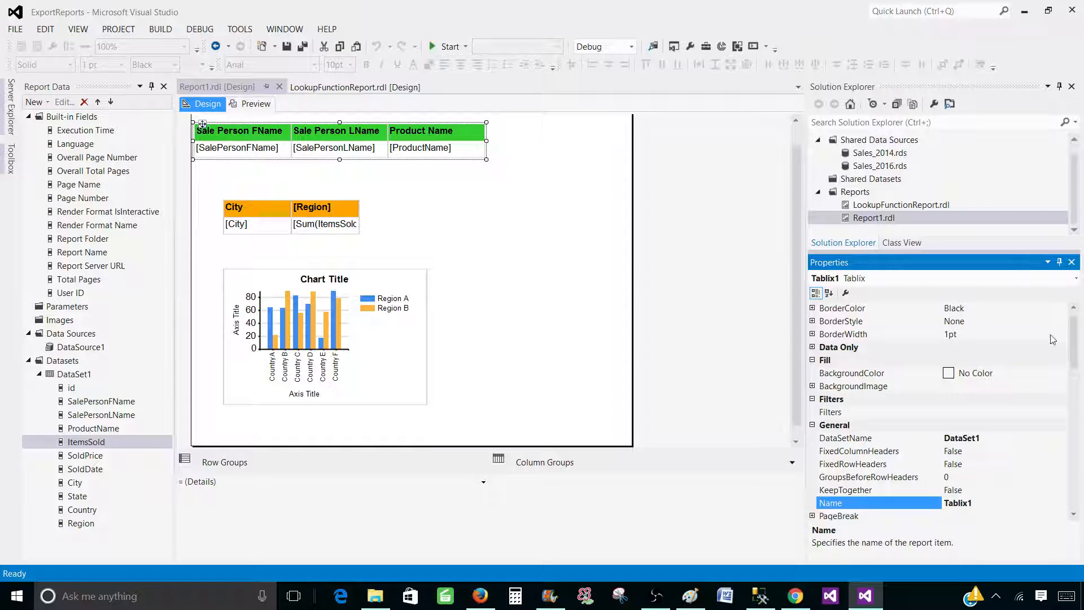
scroll("down", 3)
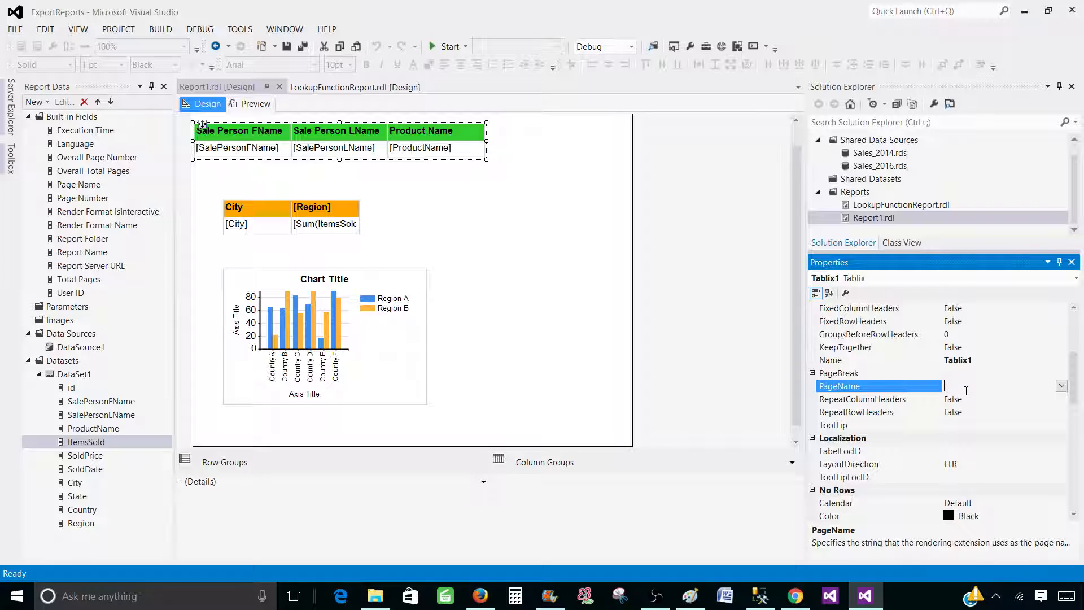
type("Tbl_")
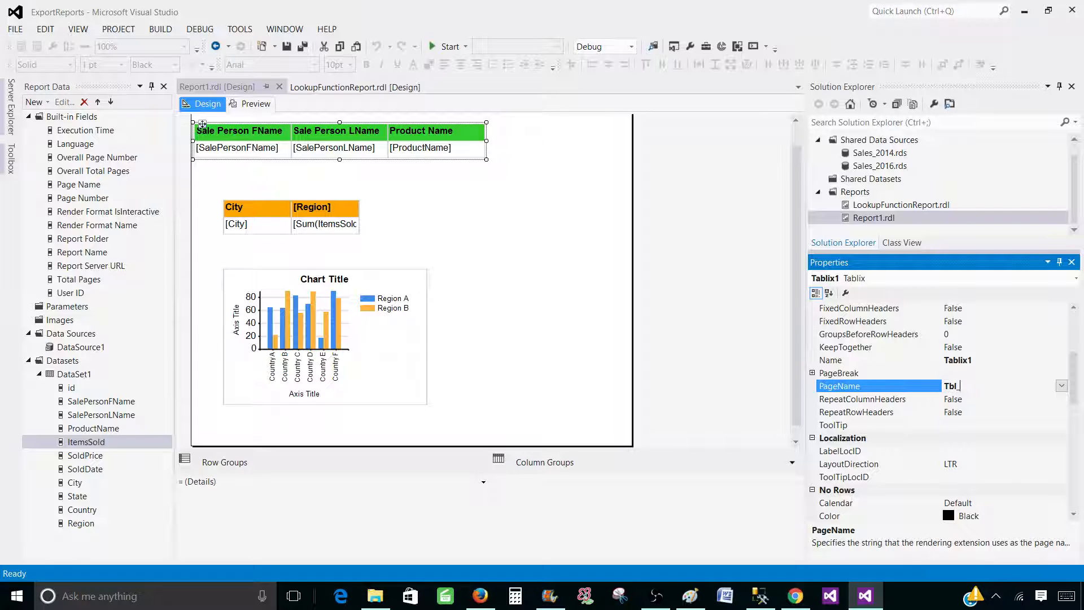
type("Detail_Sales")
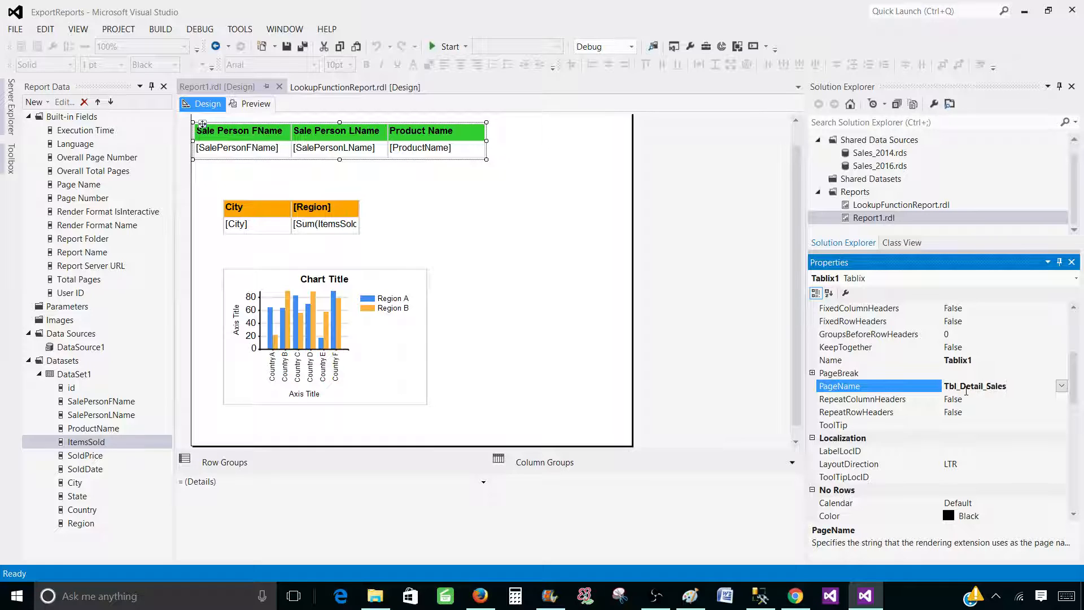
key("Backspace")
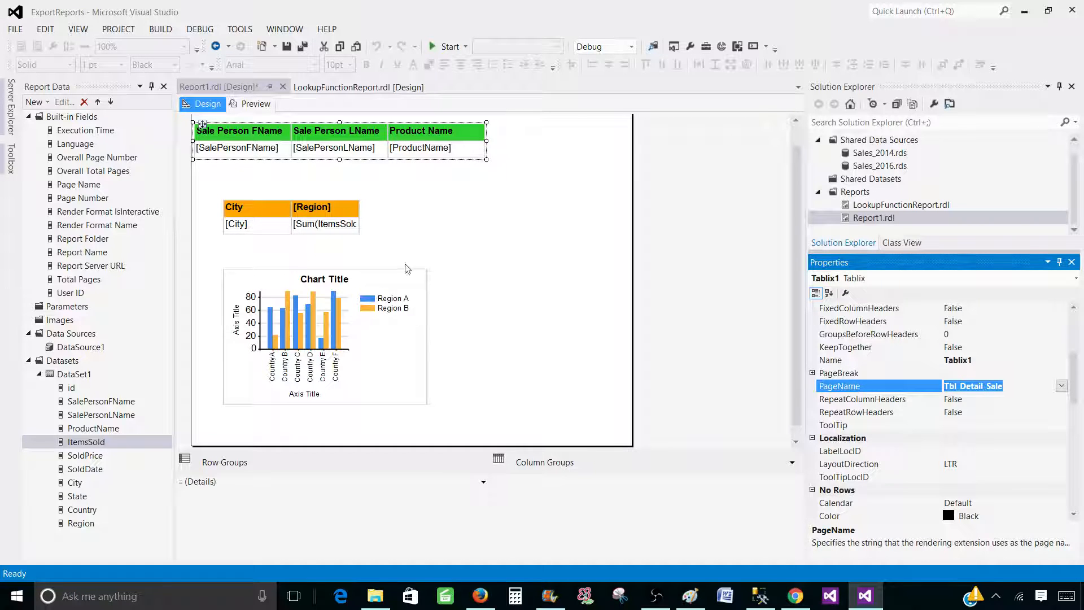
Step: Set the City by Region matrix's PageName to Summary_Sale
left_click(290, 215)
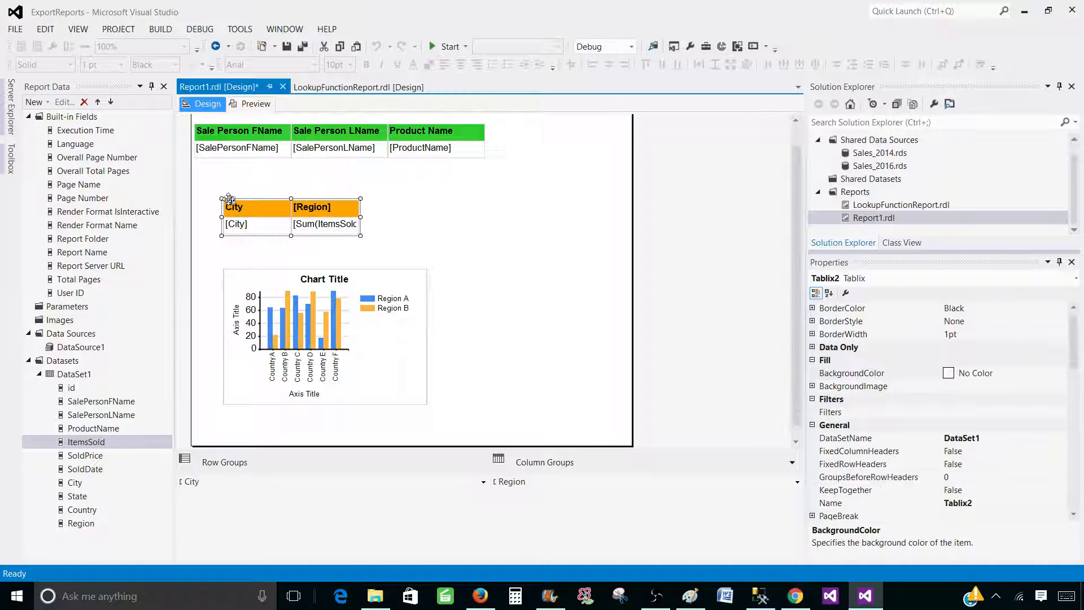
left_click(235, 206)
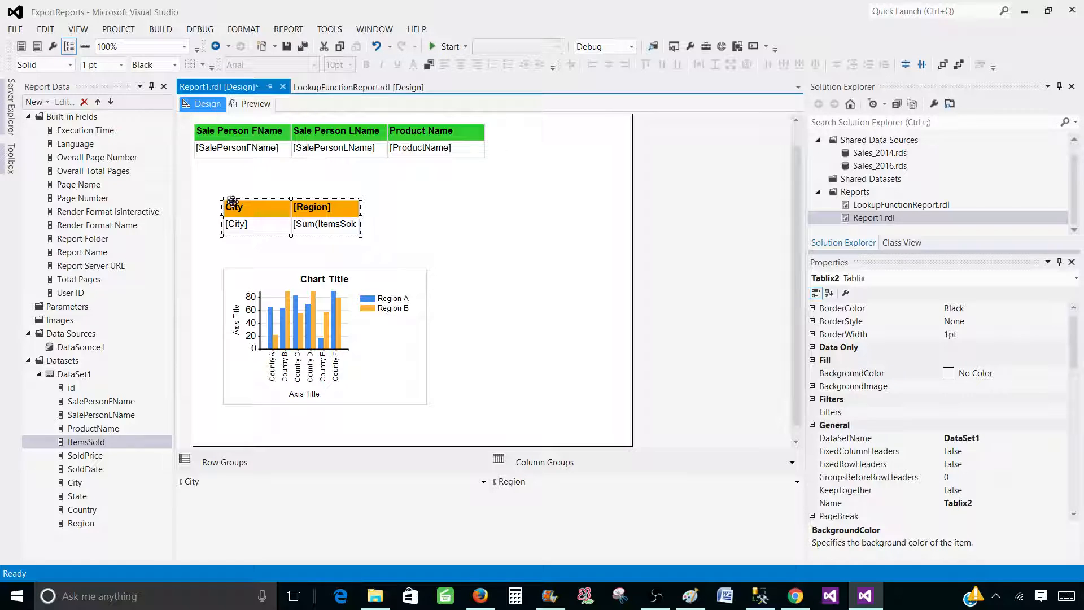
left_click(856, 373)
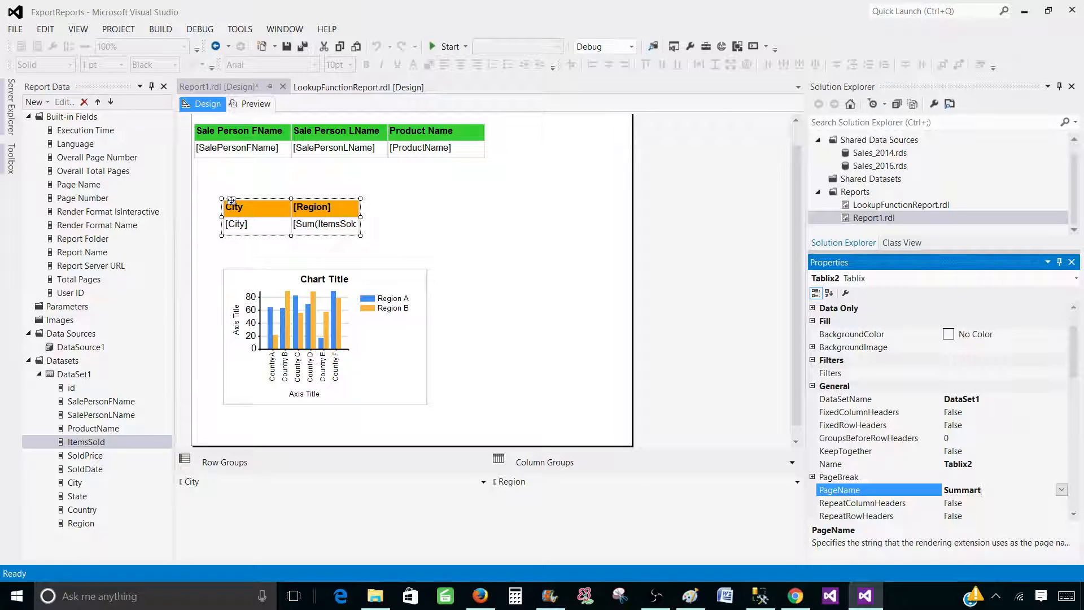
type("Summary_Sale")
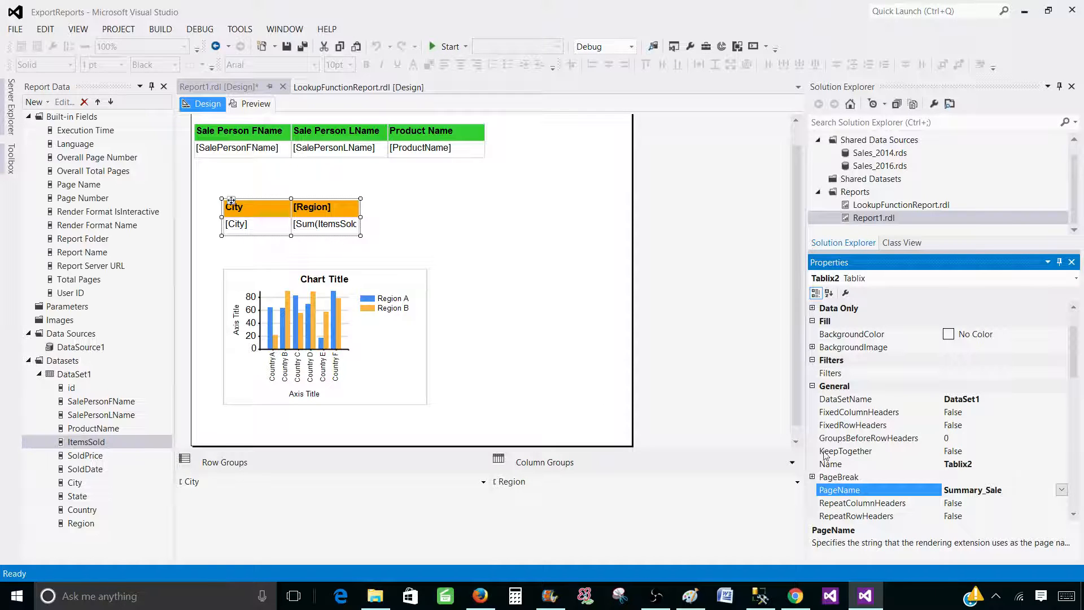
Step: Set the chart's PageName to Chart_Sale
left_click(323, 339)
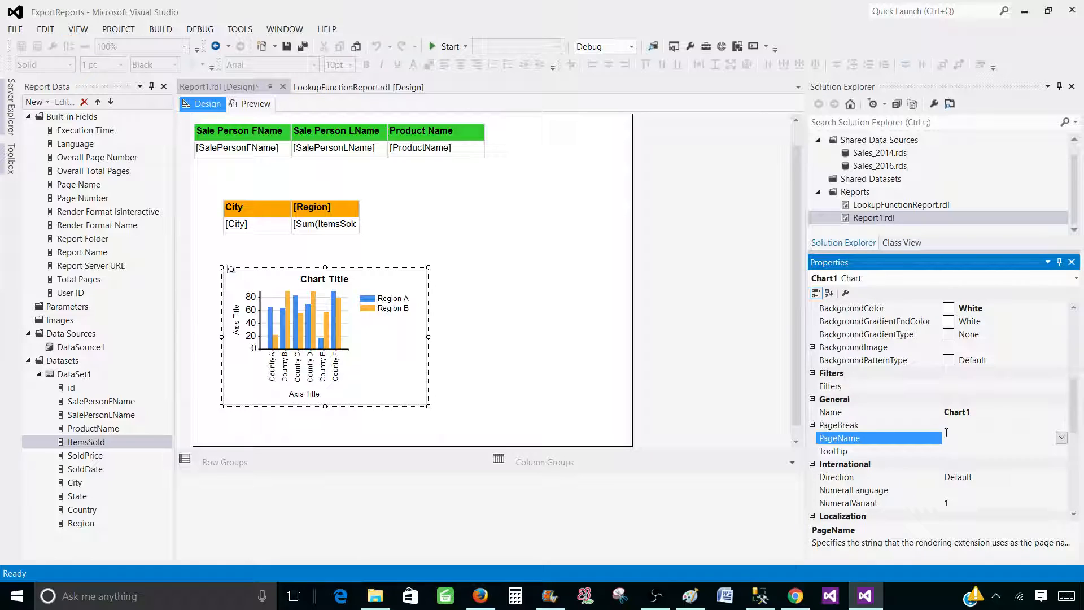
type("Char")
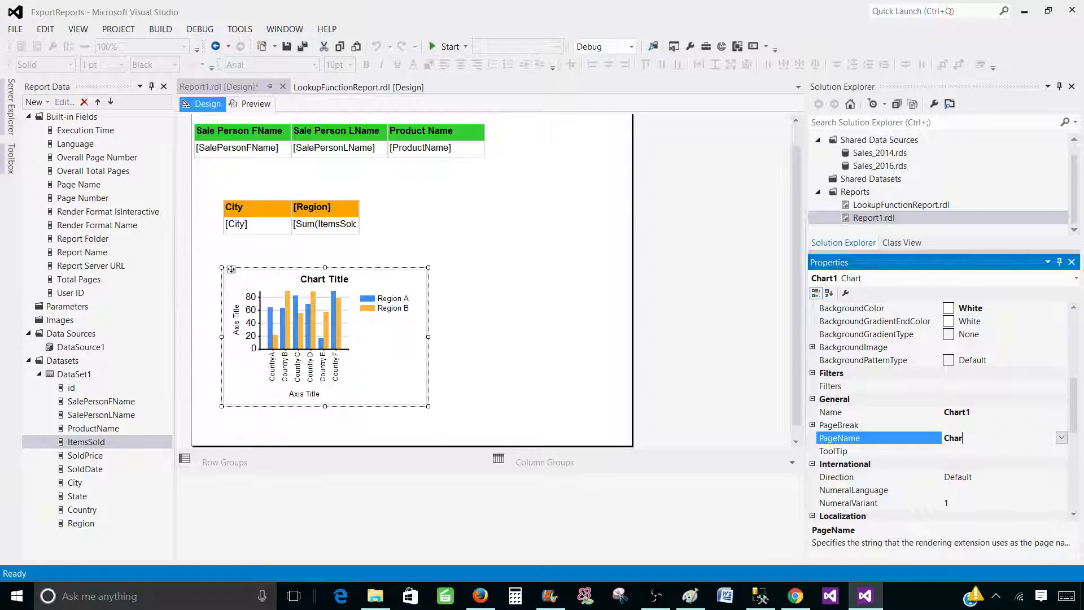
type("t_Sale")
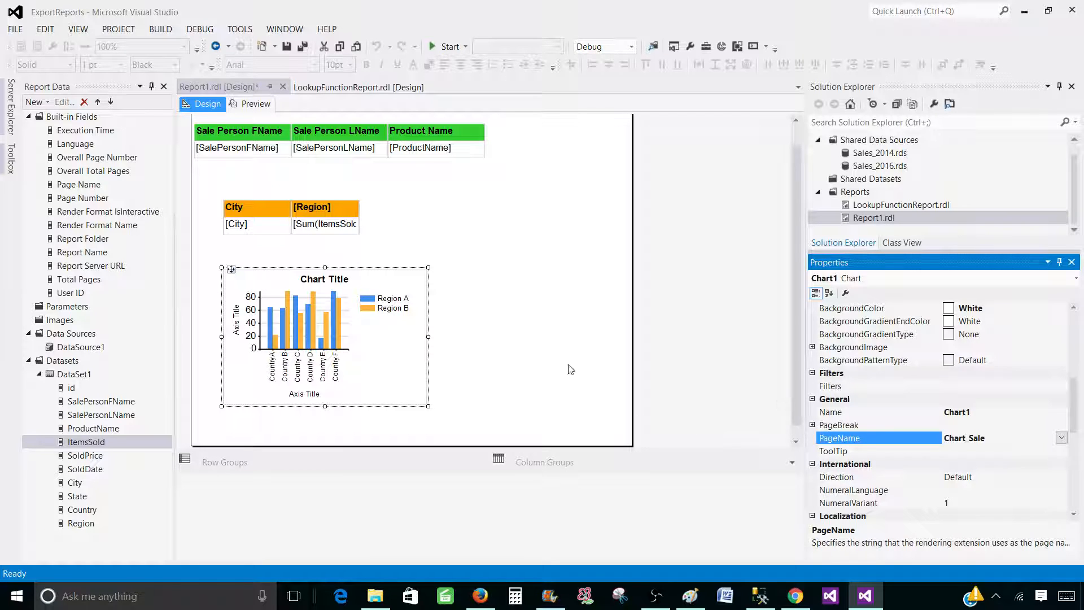
left_click(553, 373)
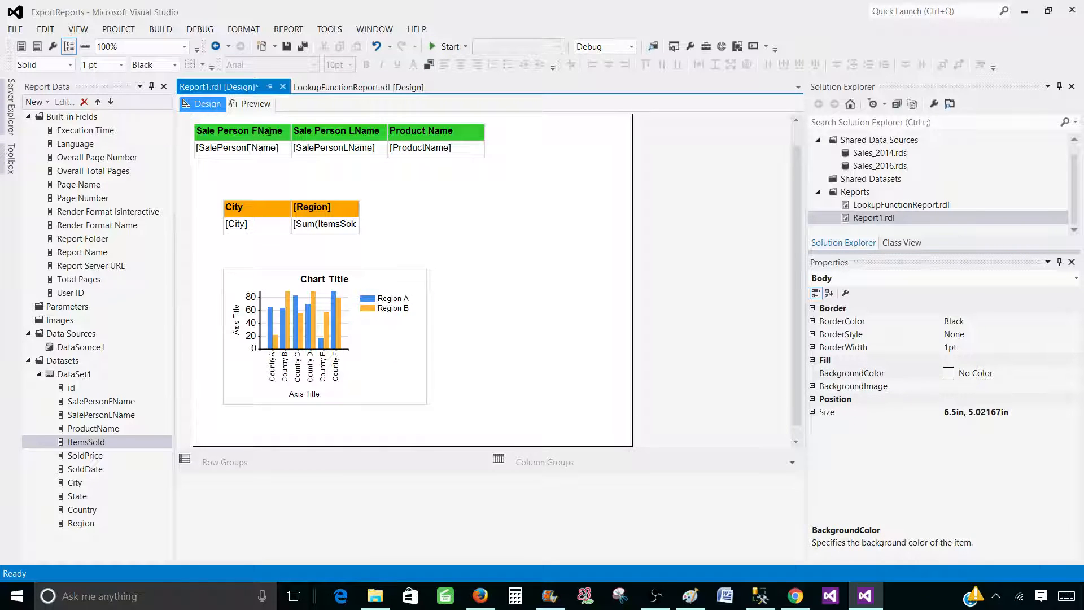
Step: Preview the report and page through all three pages back to page 1
left_click(254, 104)
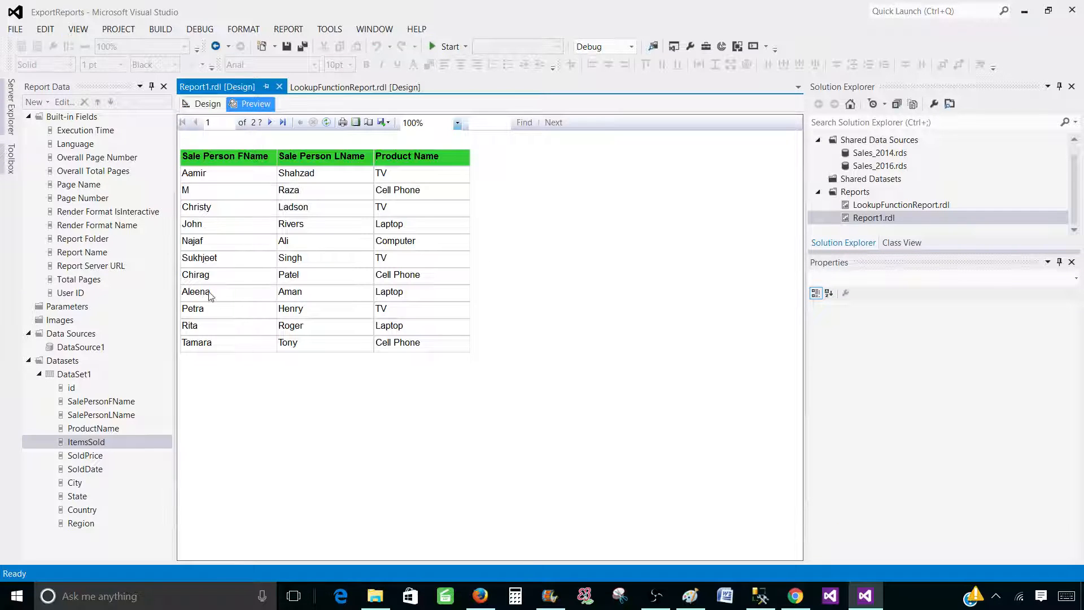
mouse_move(422, 209)
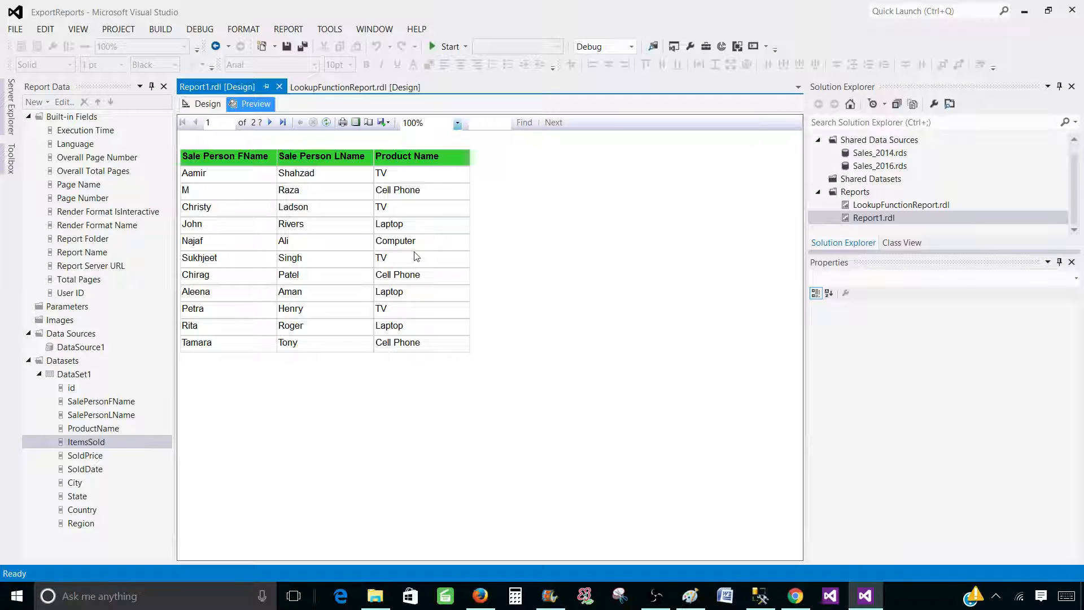
mouse_move(335, 282)
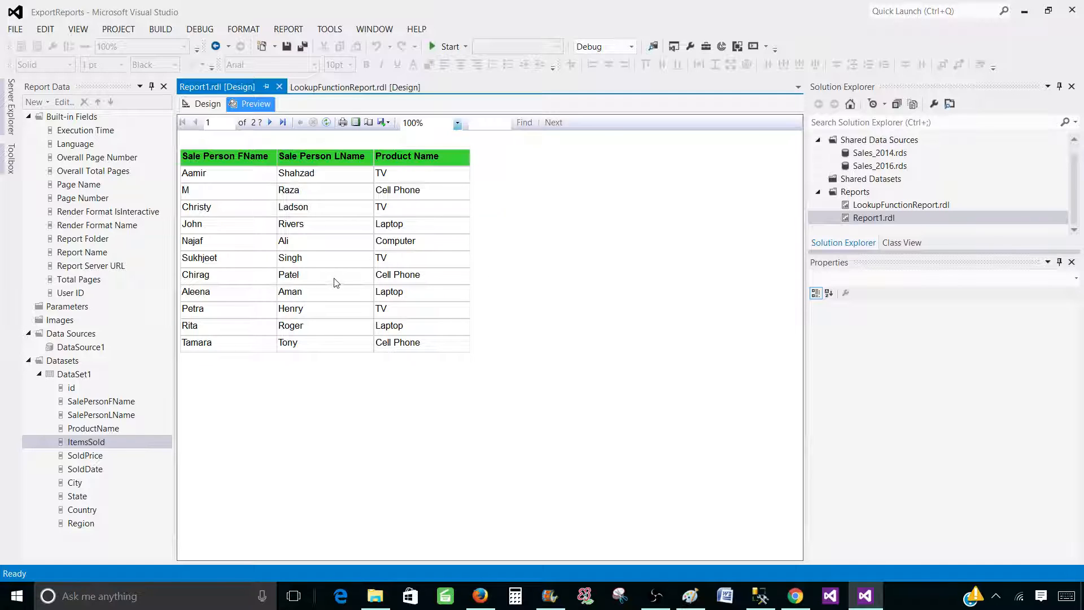
left_click(207, 122)
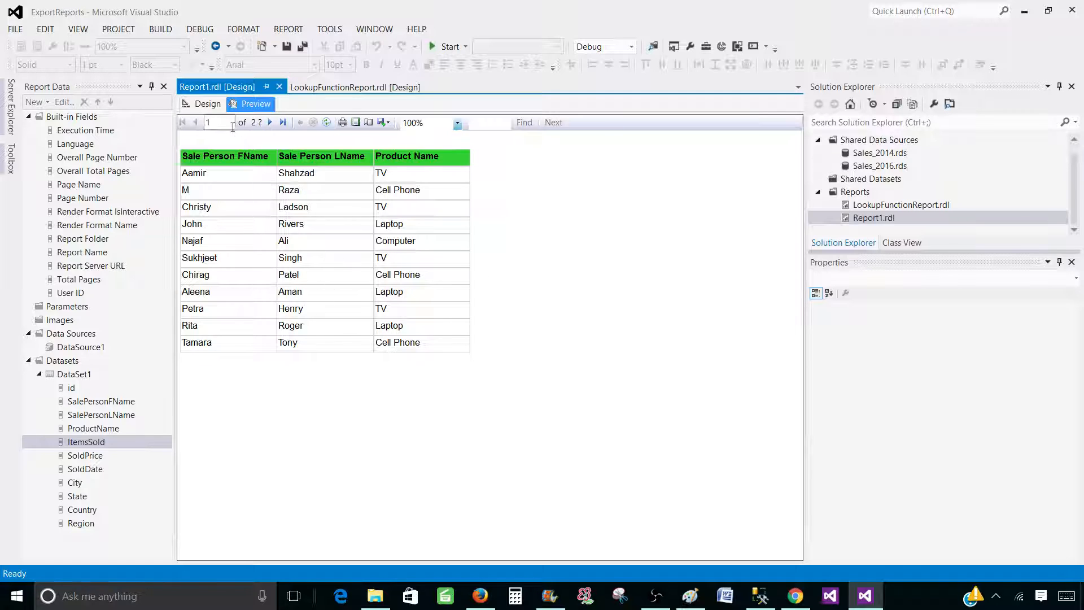
left_click(270, 123)
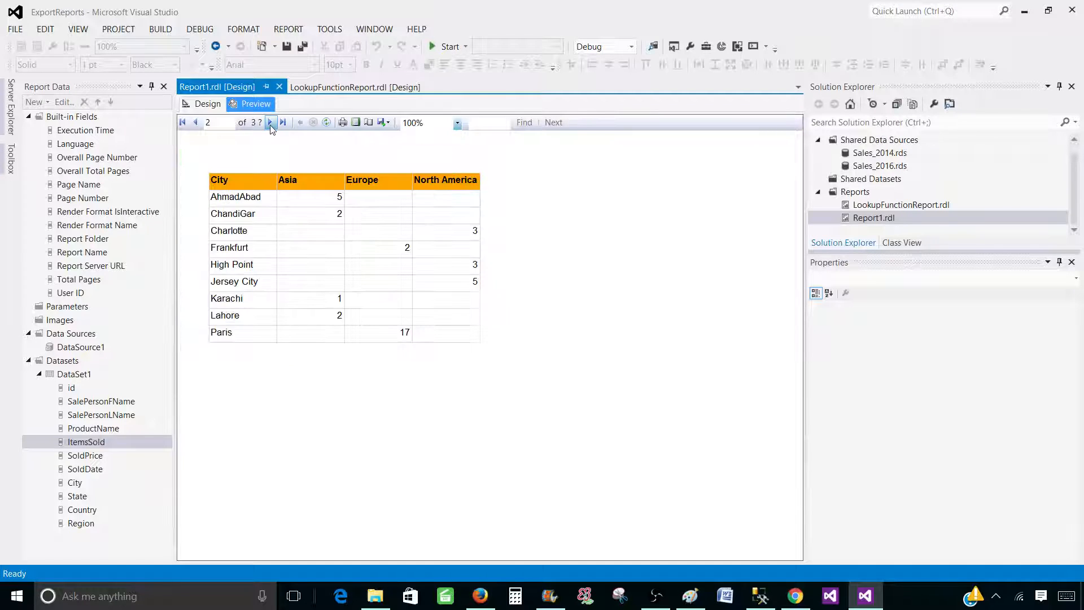
left_click(378, 123)
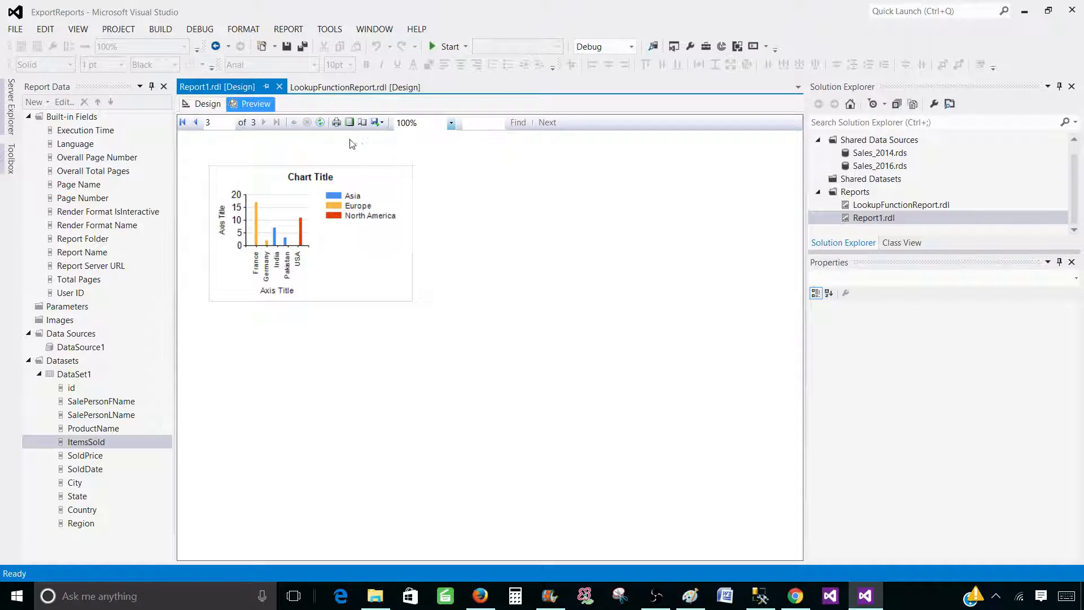
left_click(181, 122)
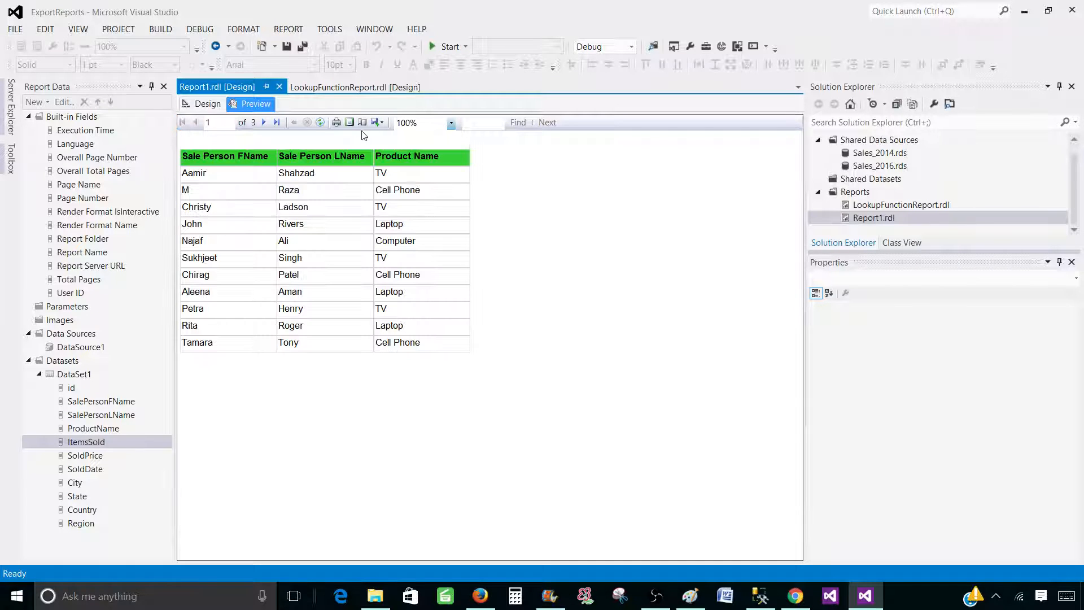
Step: Export the report to Excel, replacing the existing Report1.xlsx
left_click(374, 122)
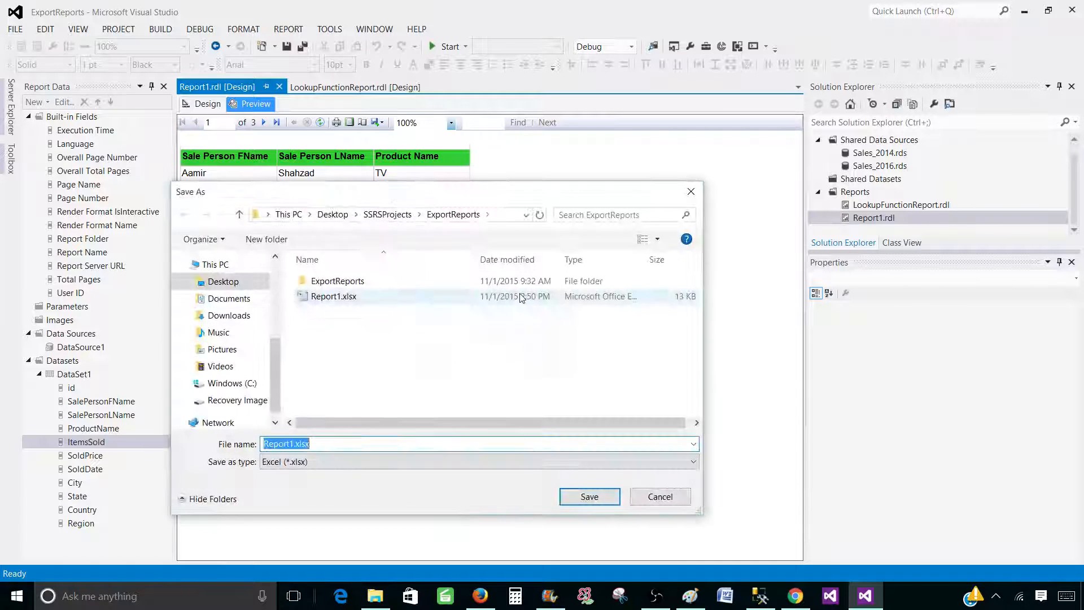
left_click(588, 496)
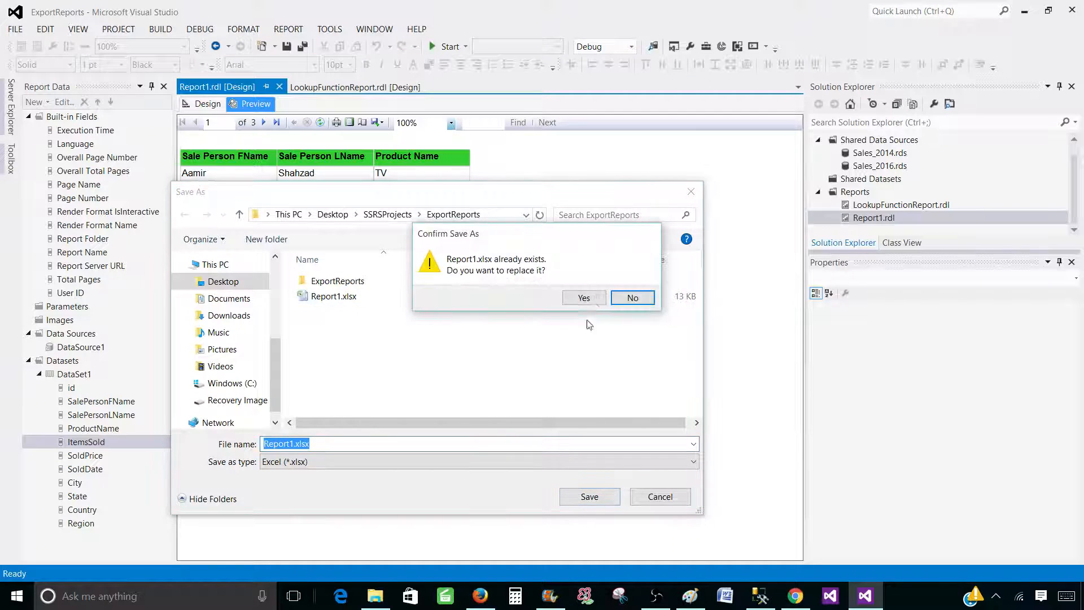
left_click(582, 298)
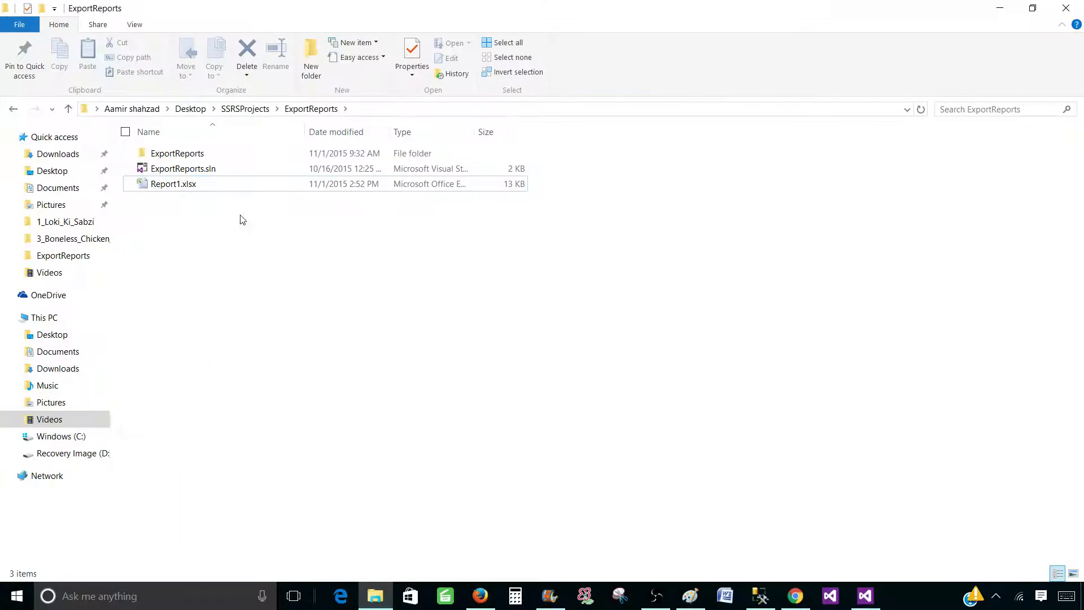
Step: Open Report1.xlsx and inspect the Tbl_Detail_Sale and Chart_Sale sheets
double_click(173, 182)
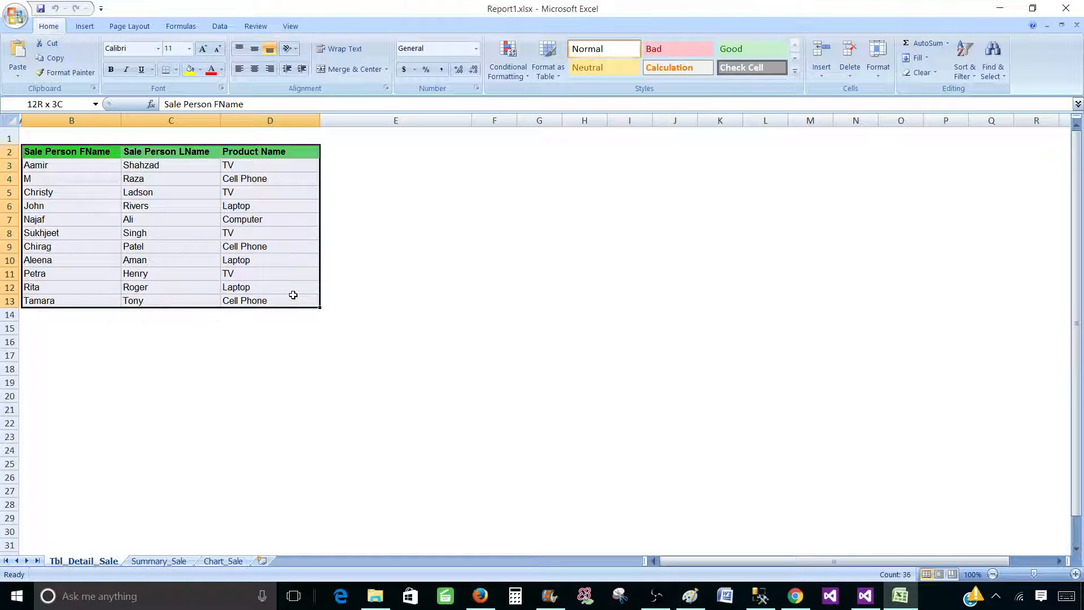
left_click(71, 151)
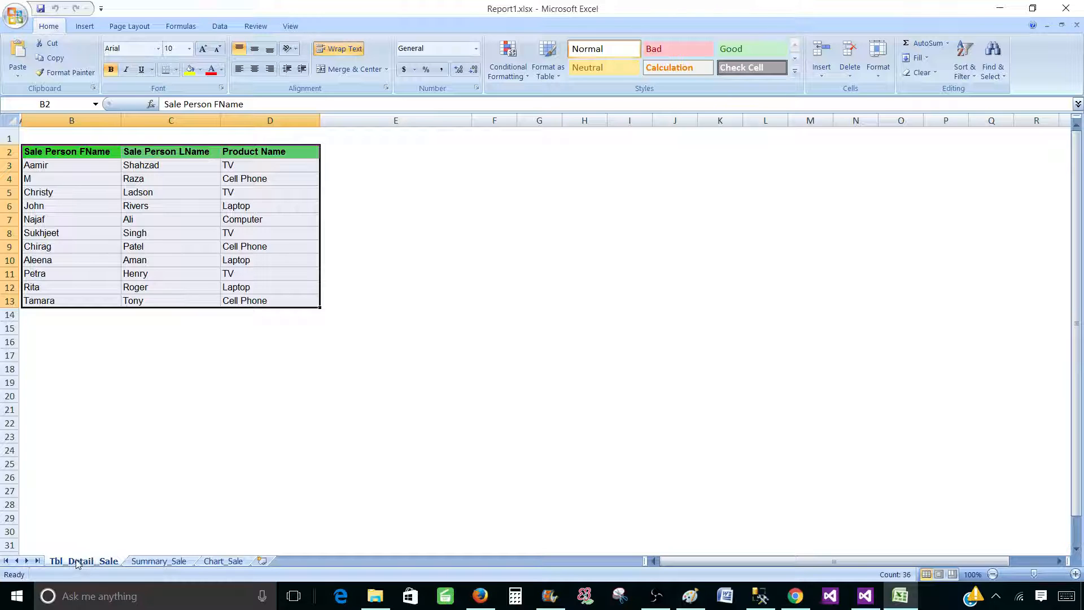
mouse_move(158, 561)
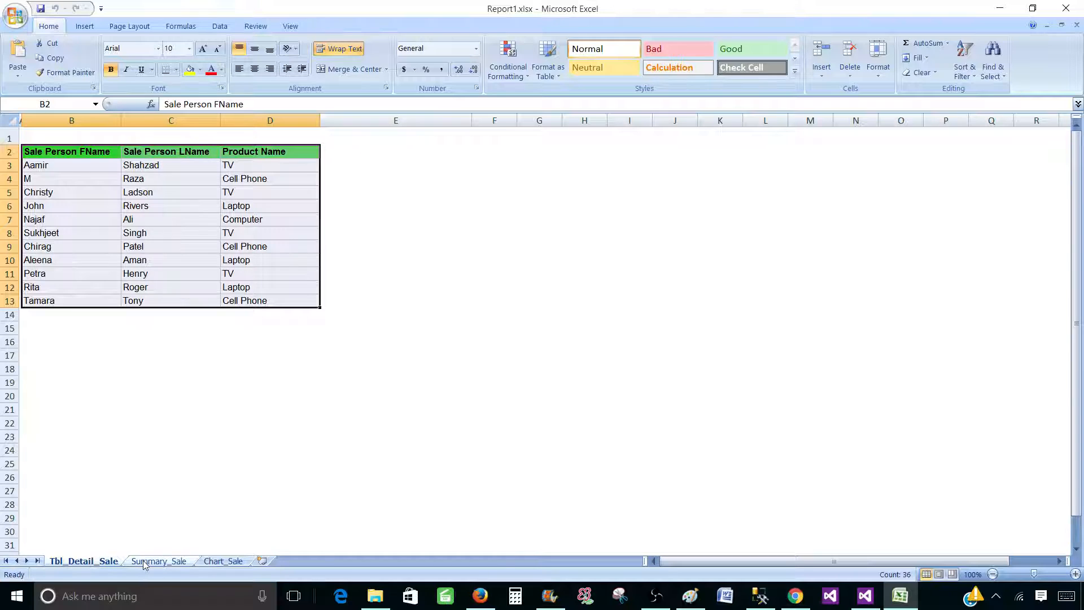
left_click(222, 560)
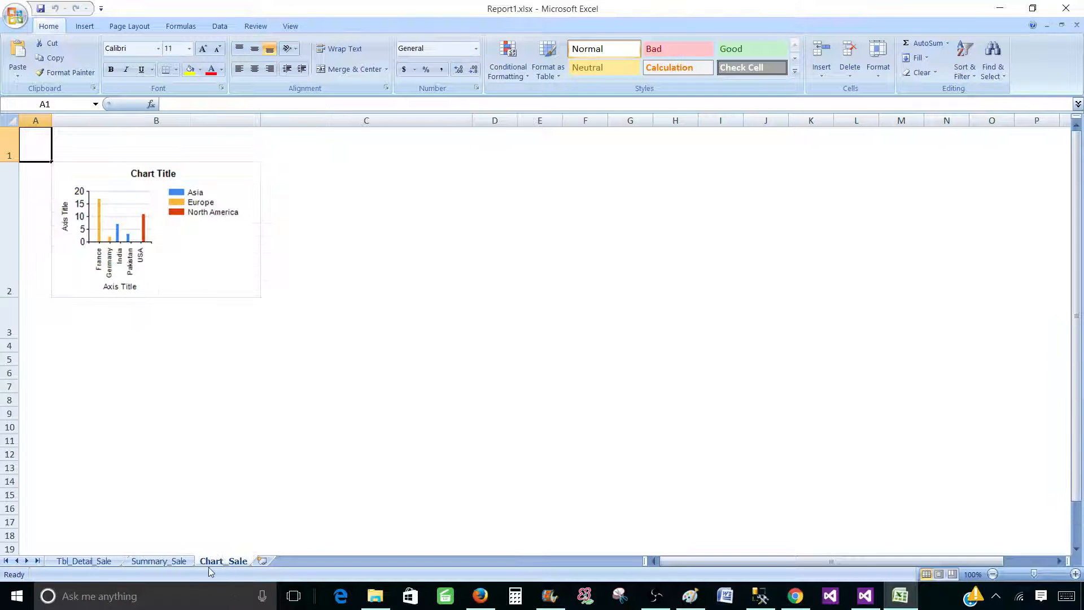
left_click(156, 317)
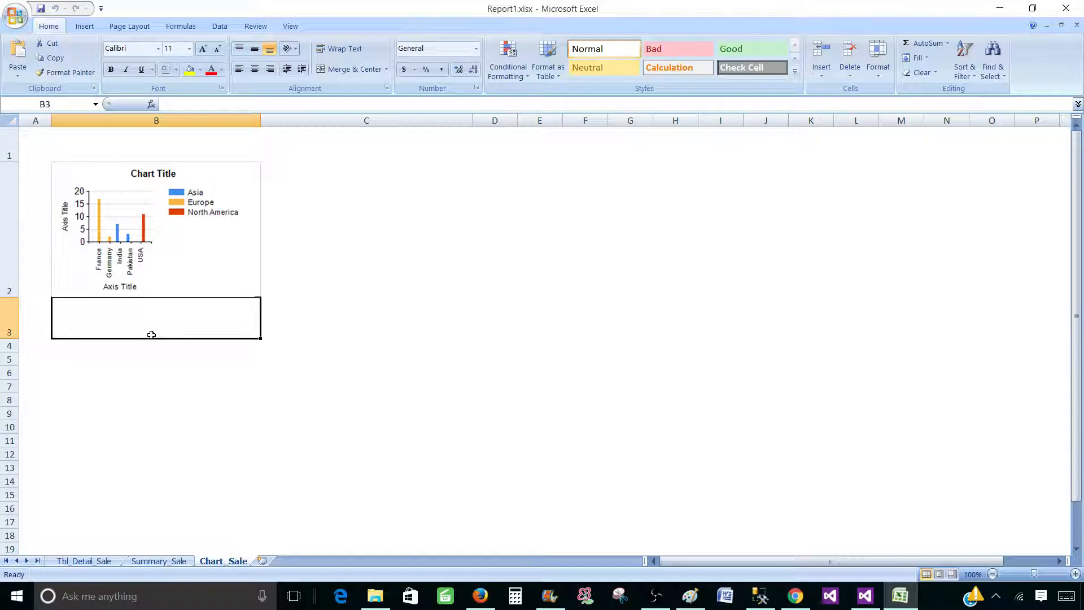
mouse_move(169, 310)
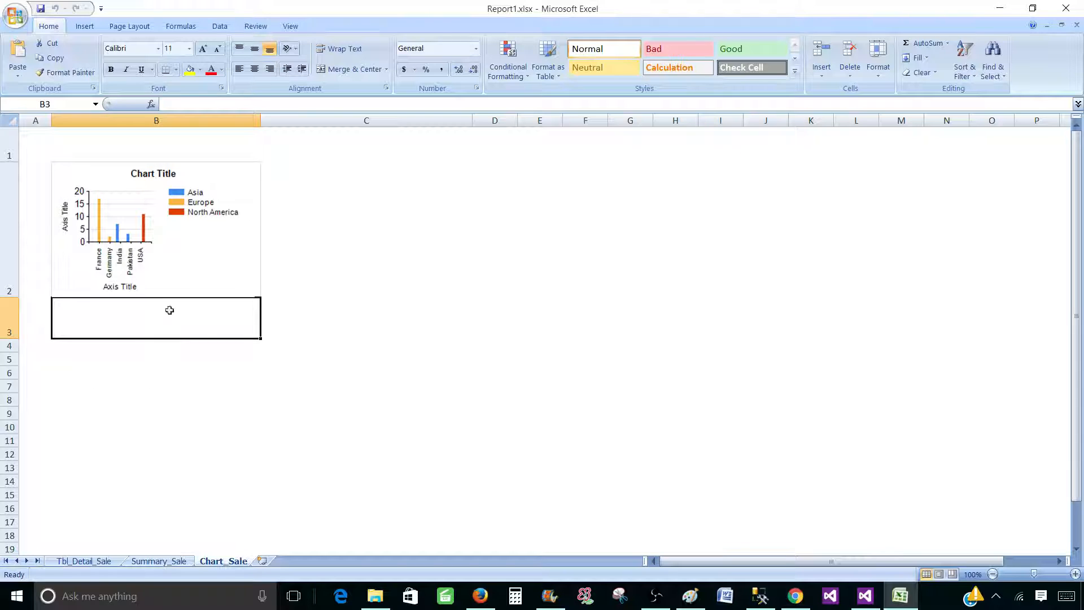
mouse_move(194, 399)
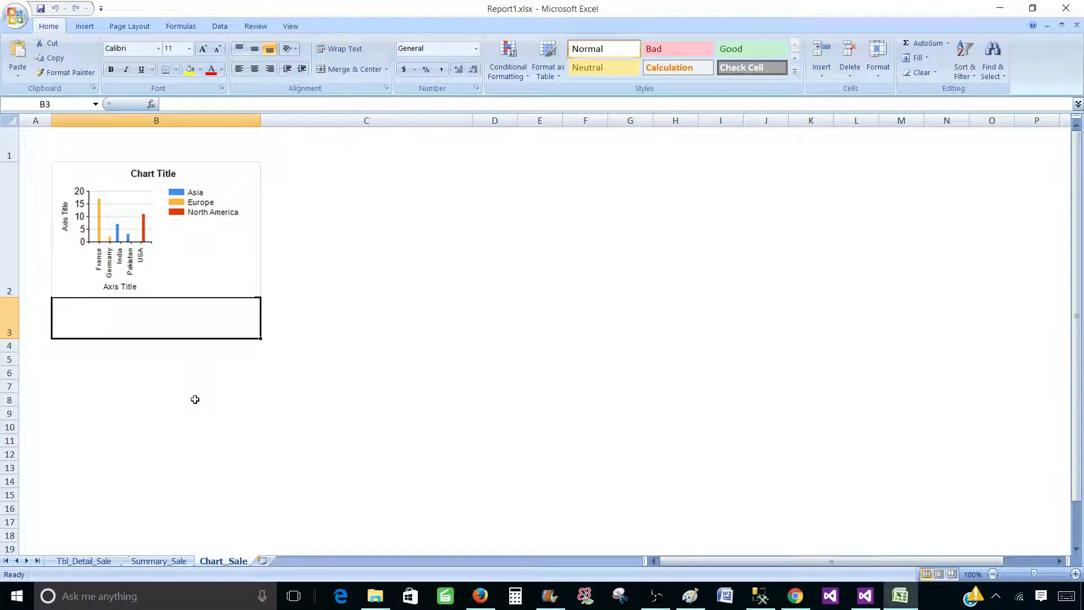
mouse_move(879, 602)
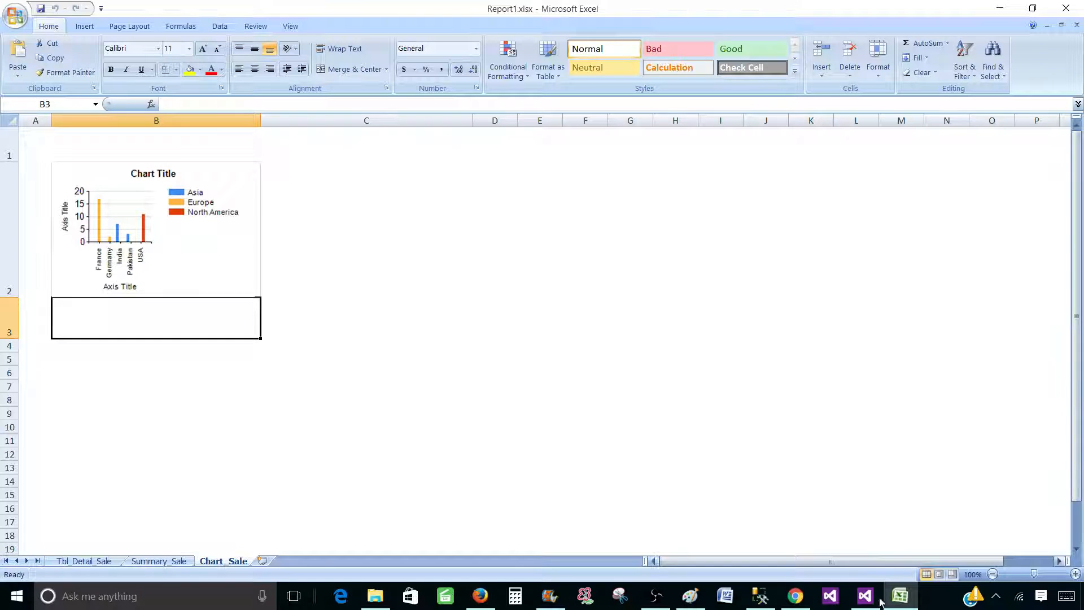
Step: Return to the report's Design view and confirm the salesperson table's PageName reads Tbl_Detail_Sale
left_click(863, 595)
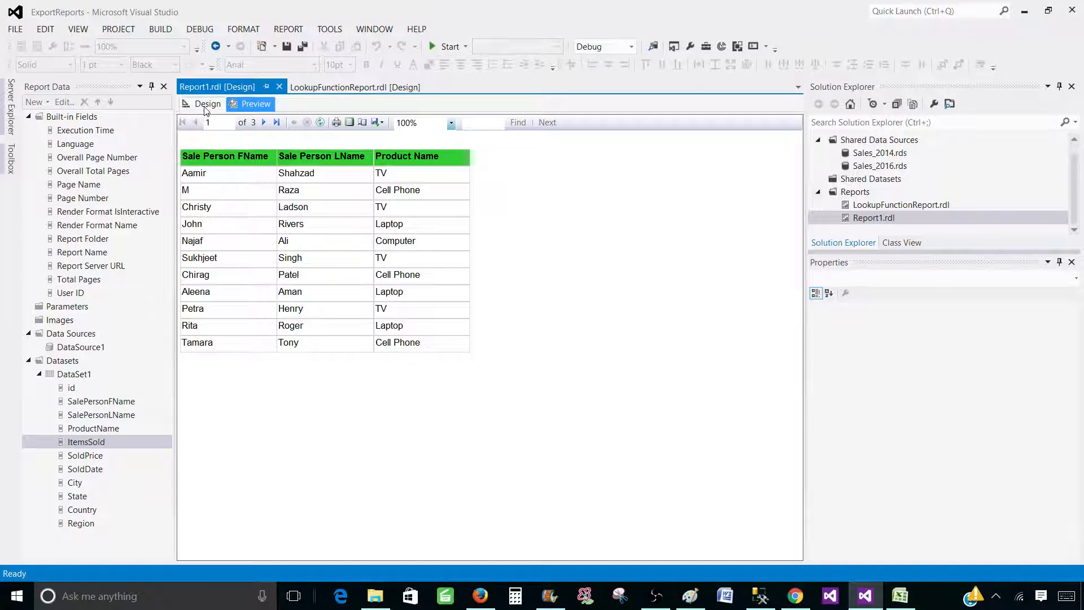
left_click(207, 104)
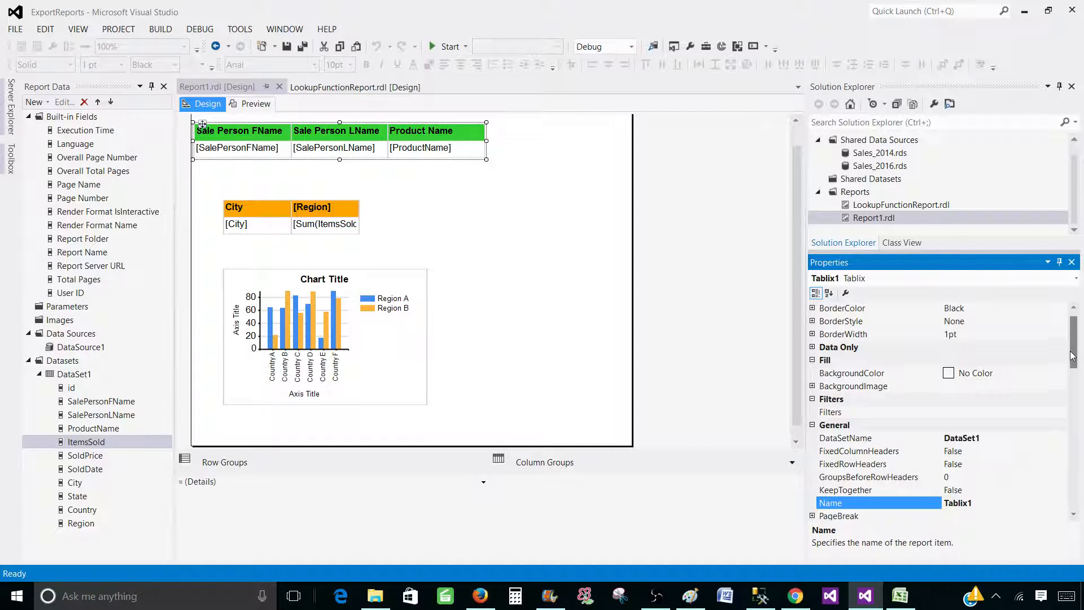
scroll("down", 3)
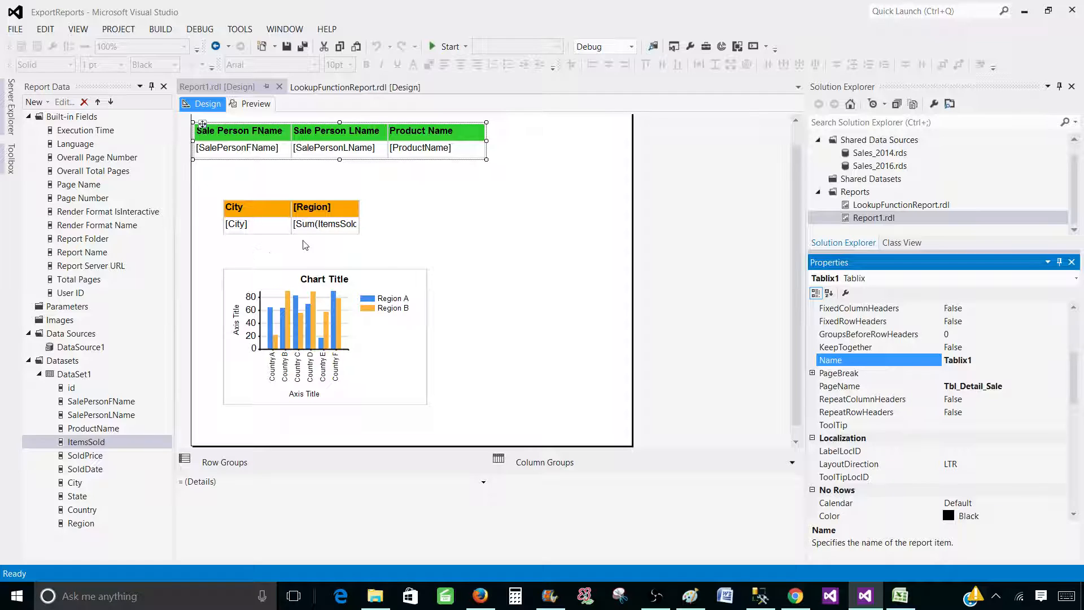
mouse_move(269, 246)
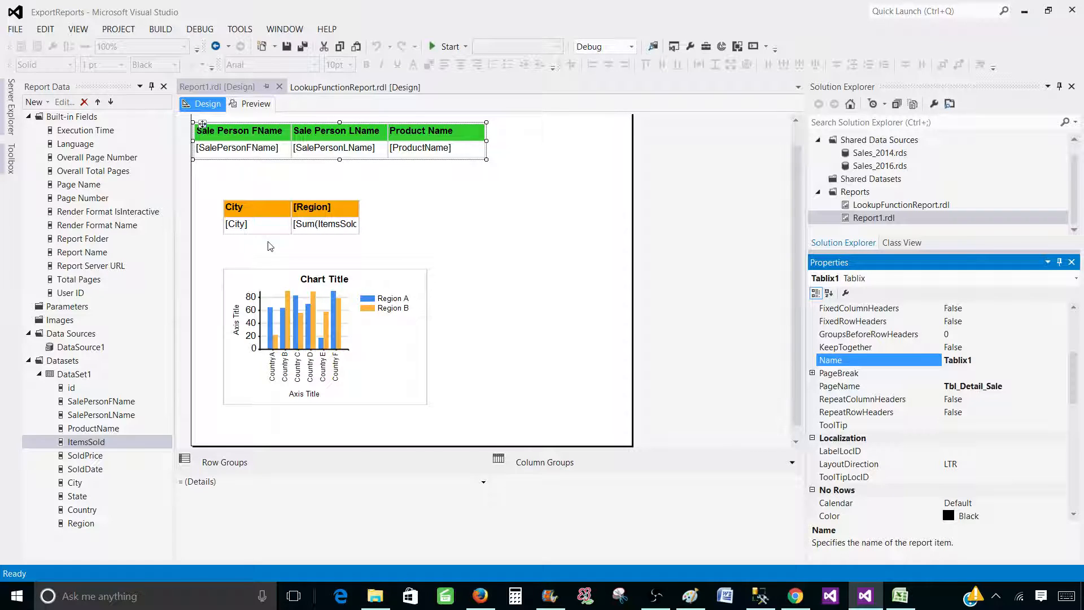
mouse_move(604, 318)
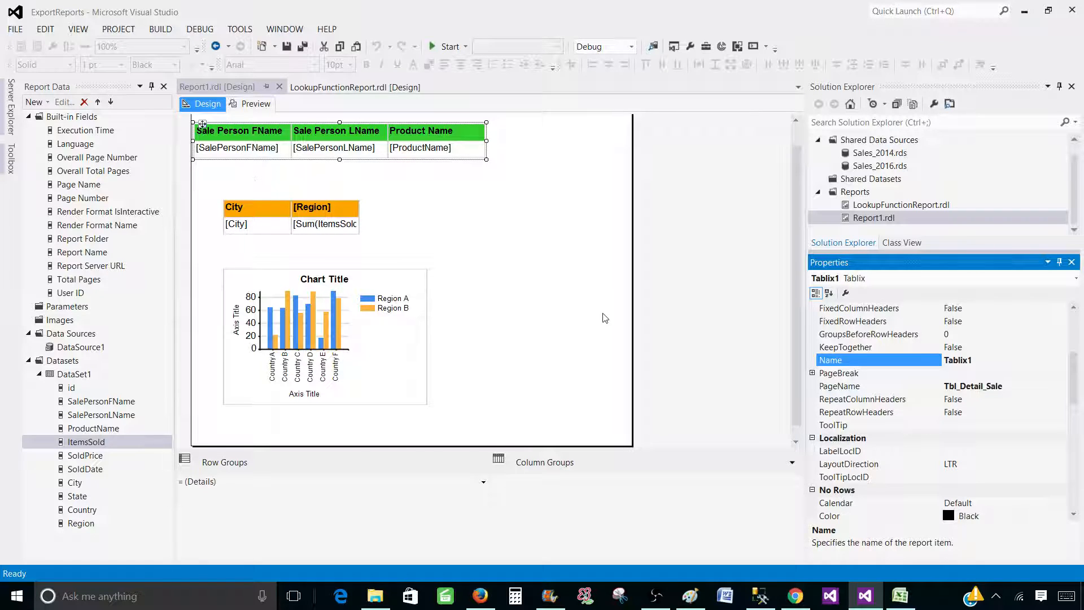
left_click(605, 317)
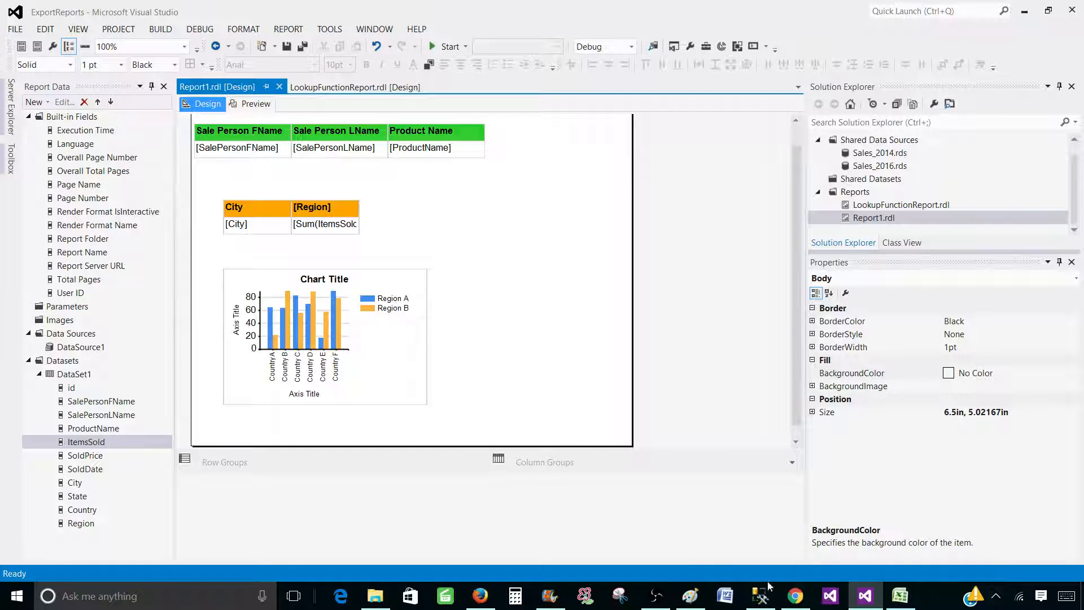